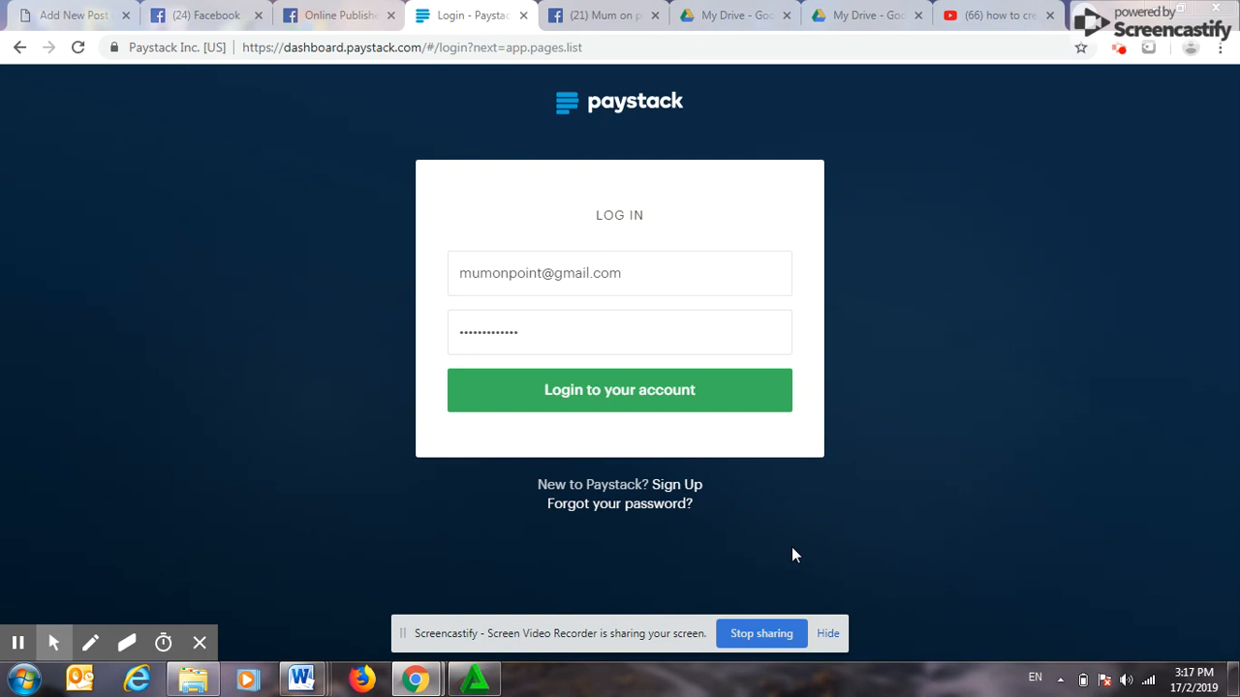
{"action": "mouse_move", "coordinate": [761, 500]}
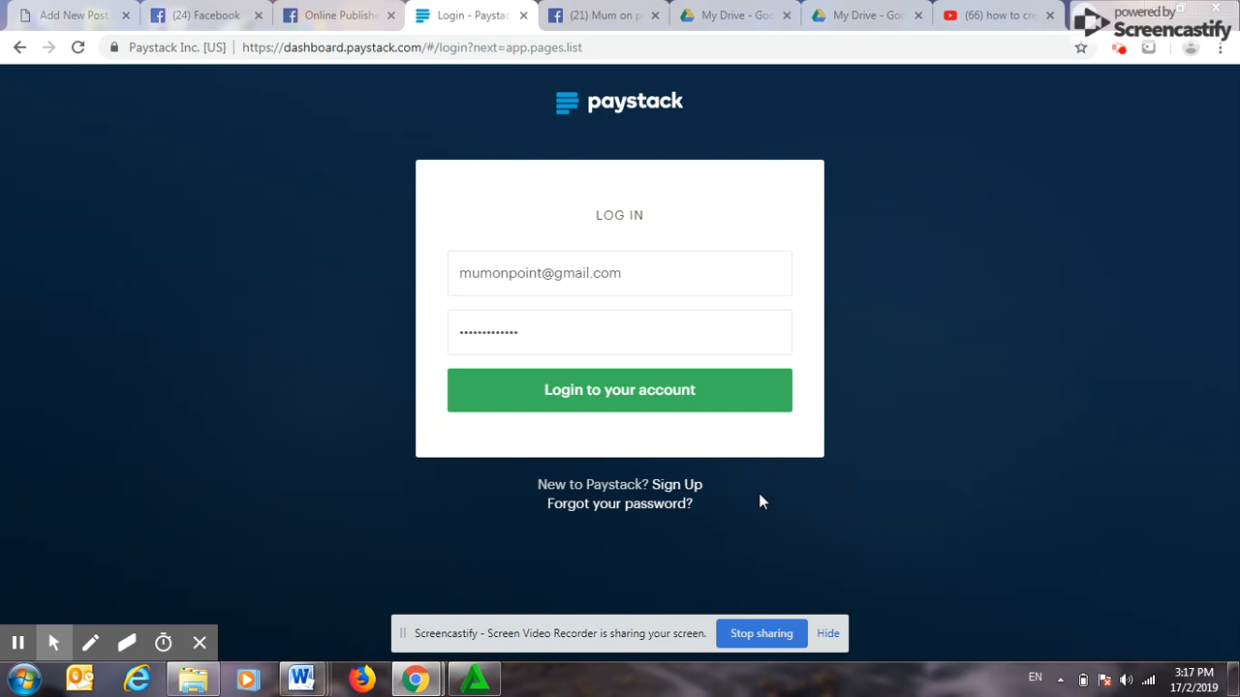
{"action": "mouse_move", "coordinate": [683, 406]}
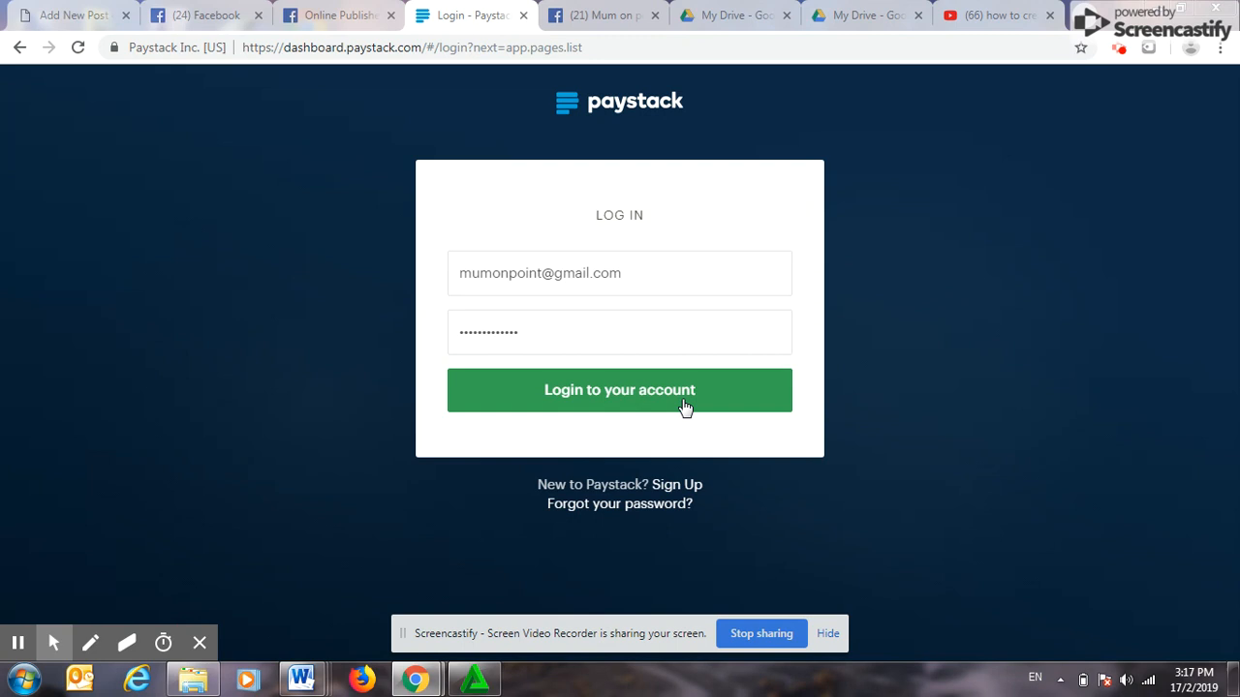
{"action": "mouse_move", "coordinate": [609, 399]}
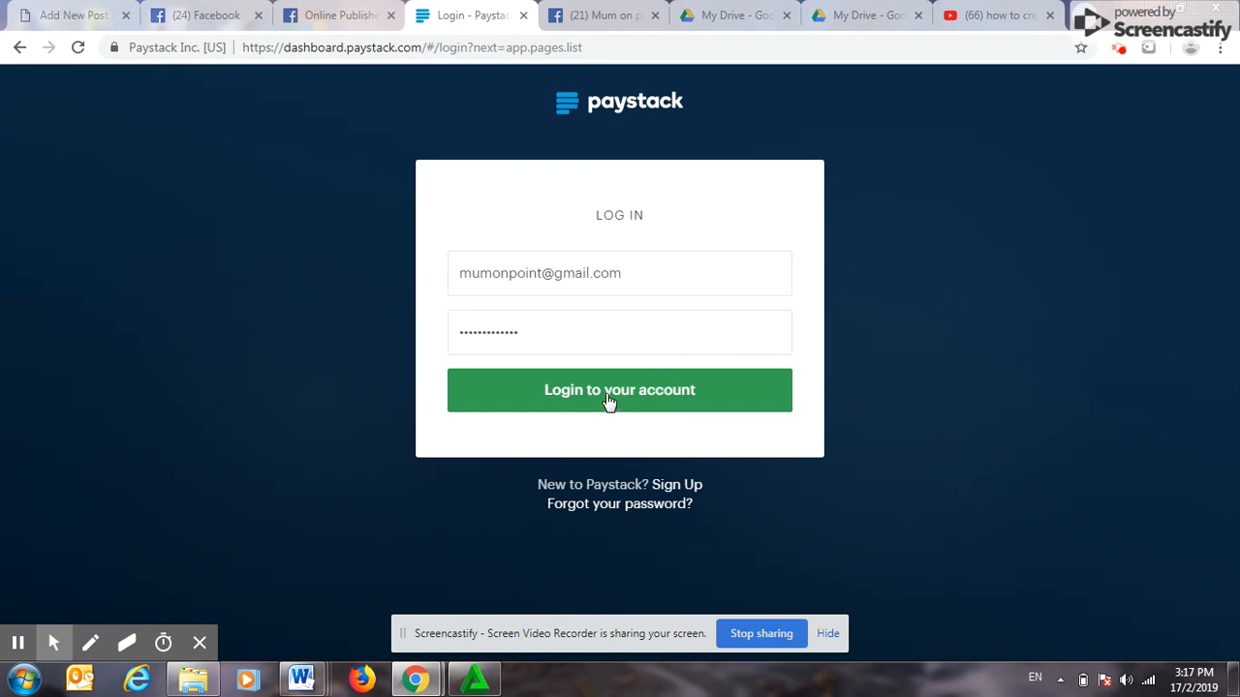
Log in with the saved credentials to reach the Payment Pages list.
{"action": "left_click", "coordinate": [619, 391]}
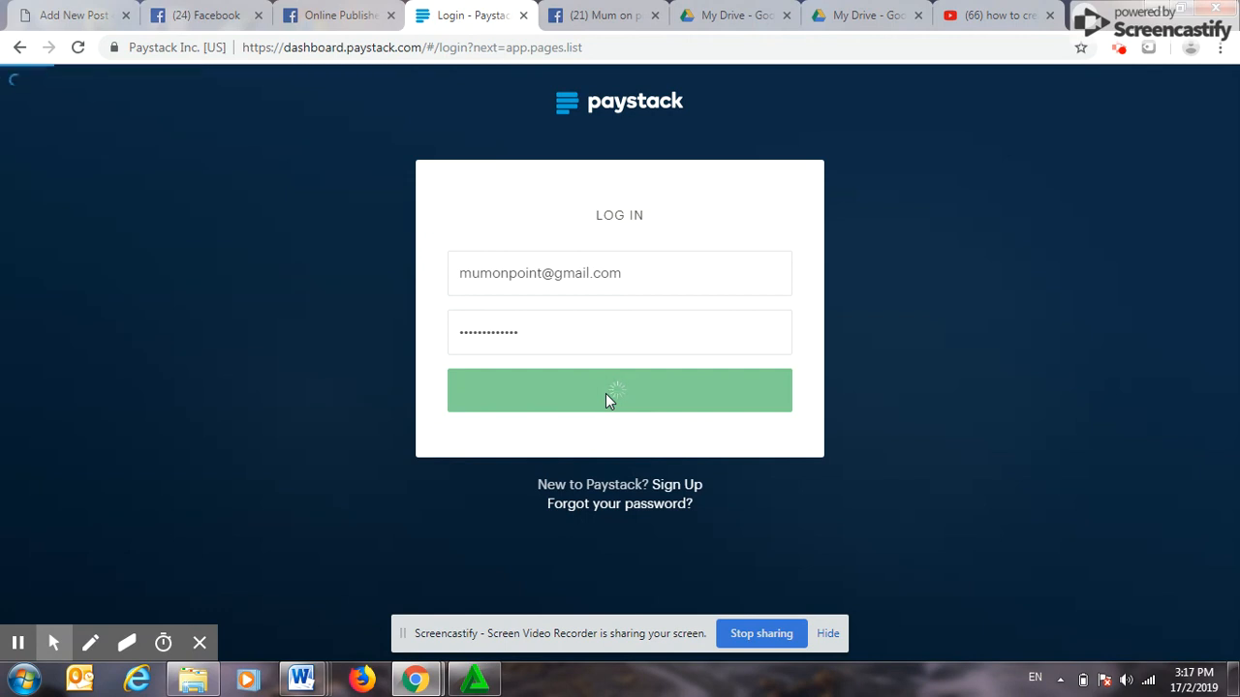
{"action": "left_click", "coordinate": [619, 390]}
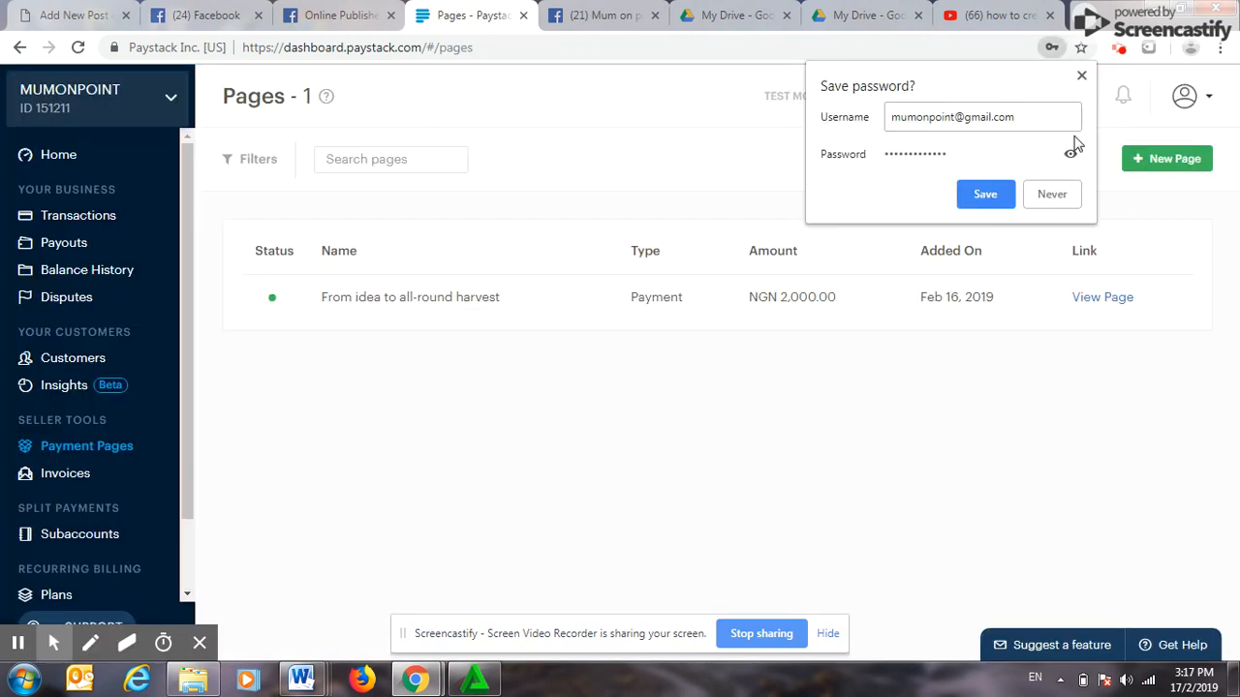
Dismiss the save-password prompt and start a new One-time Payment page.
{"action": "left_click", "coordinate": [1080, 76]}
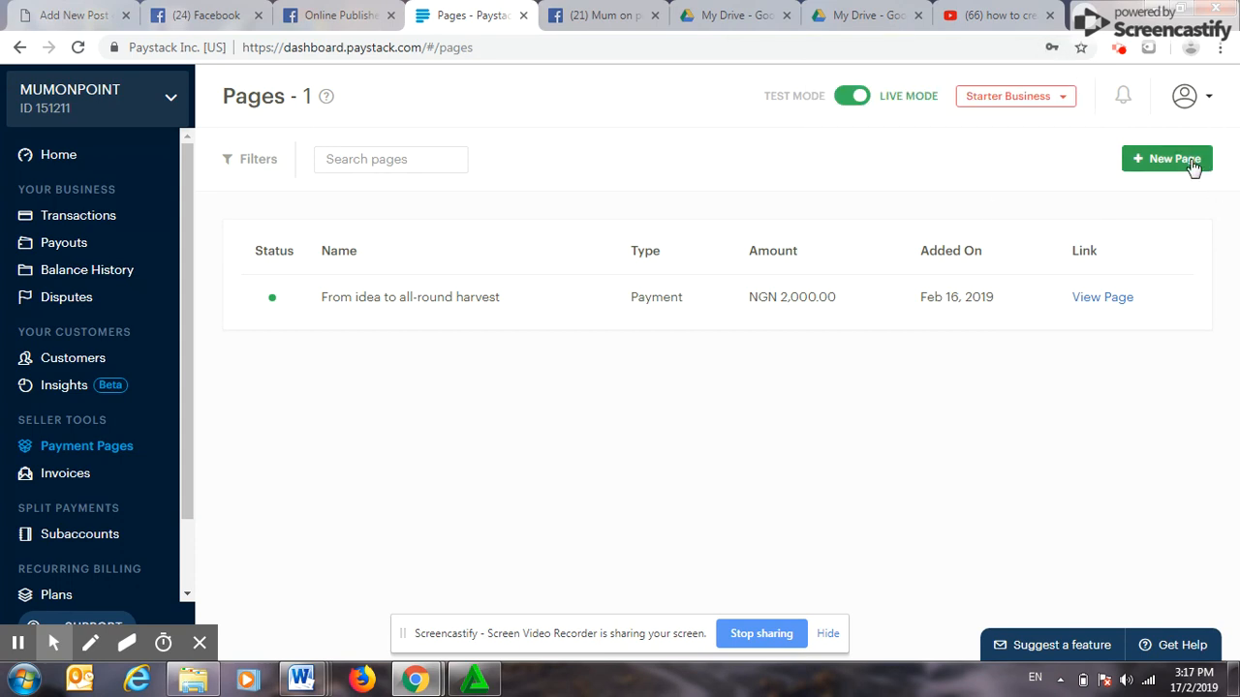
{"action": "left_click", "coordinate": [1167, 158]}
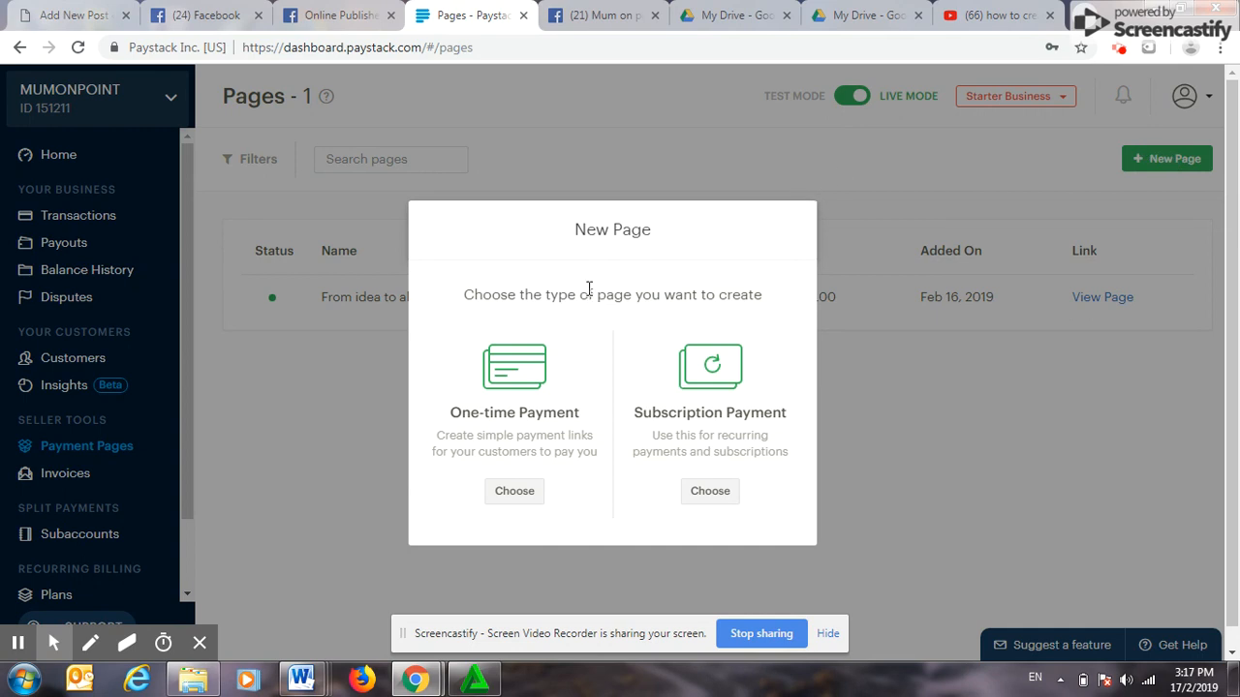
{"action": "mouse_move", "coordinate": [524, 420]}
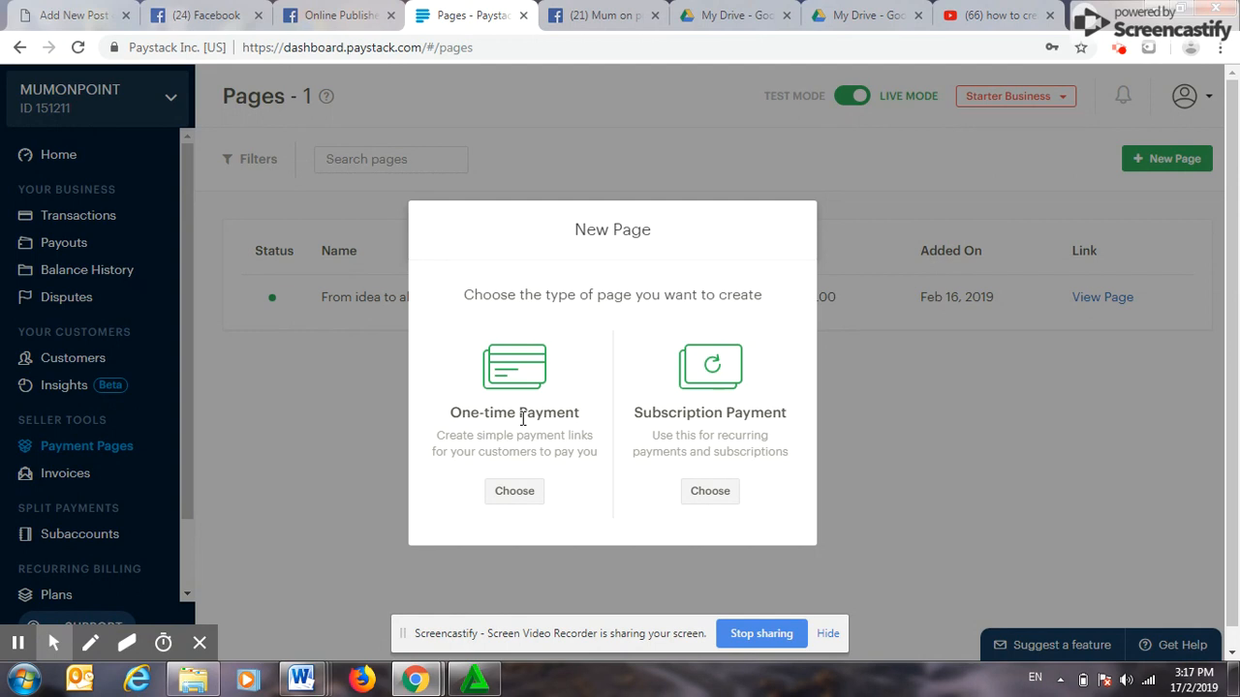
{"action": "left_click", "coordinate": [514, 492]}
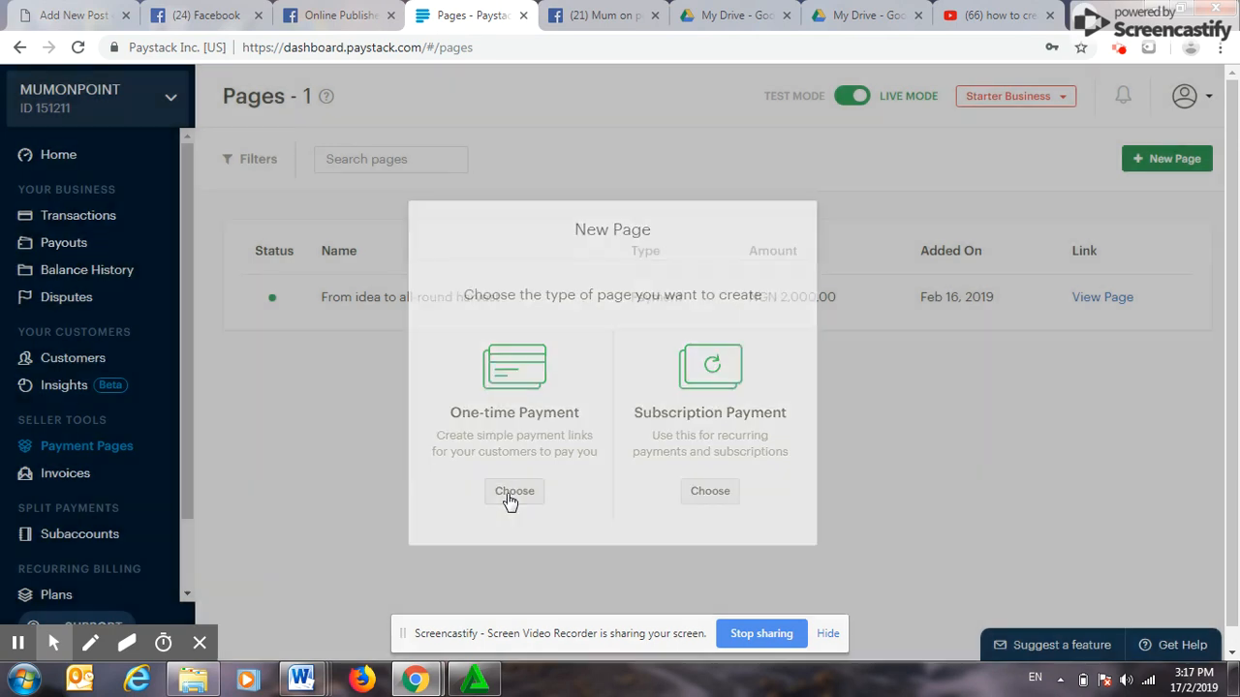
{"action": "left_click", "coordinate": [513, 491]}
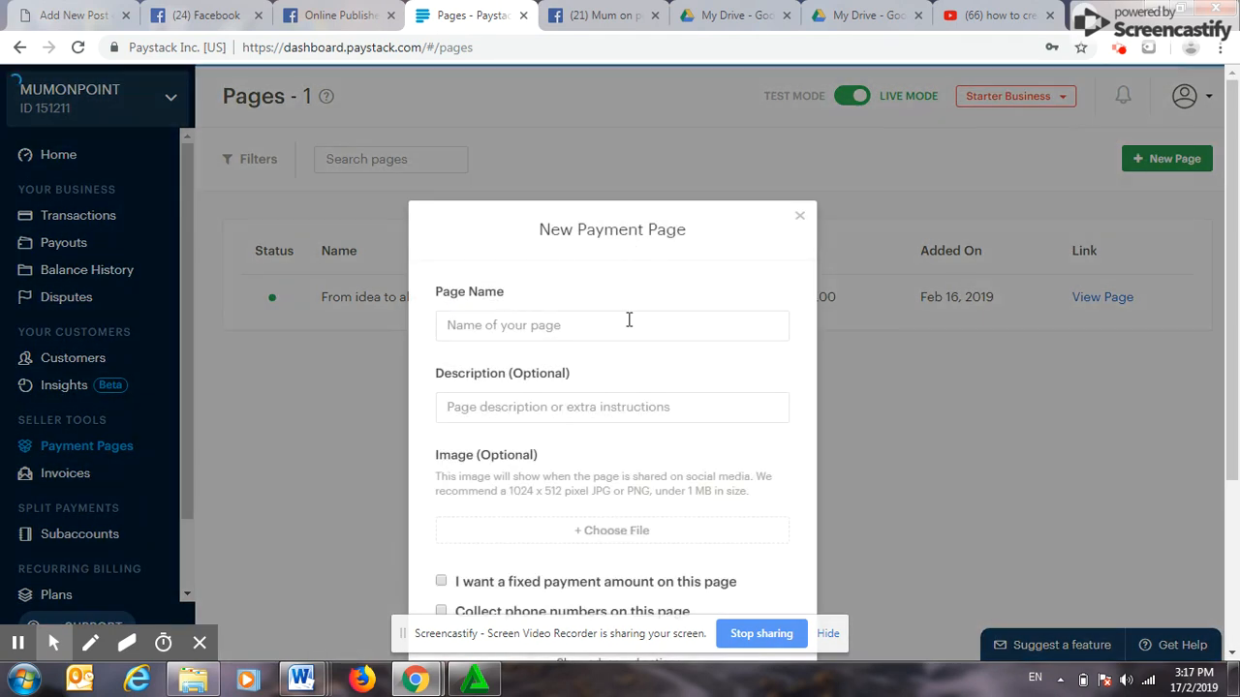
Enter 'Self publish your book like a pro' as the page name.
{"action": "left_click", "coordinate": [612, 324]}
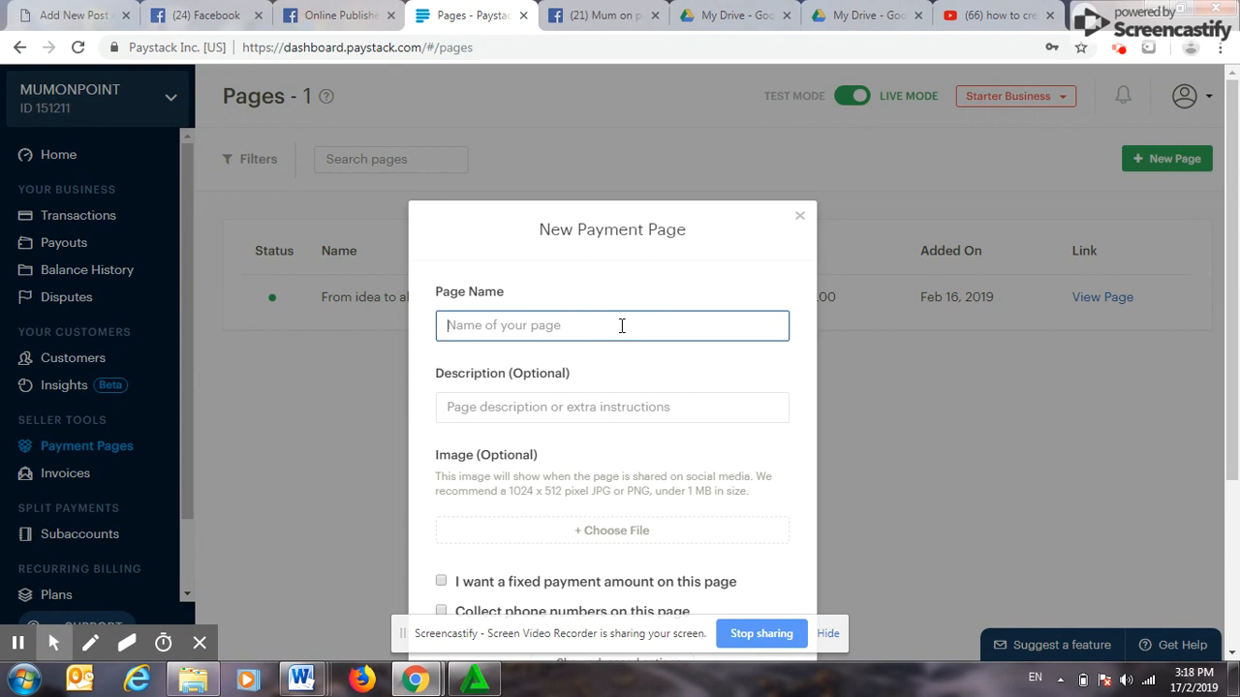
{"action": "type", "text": "self"}
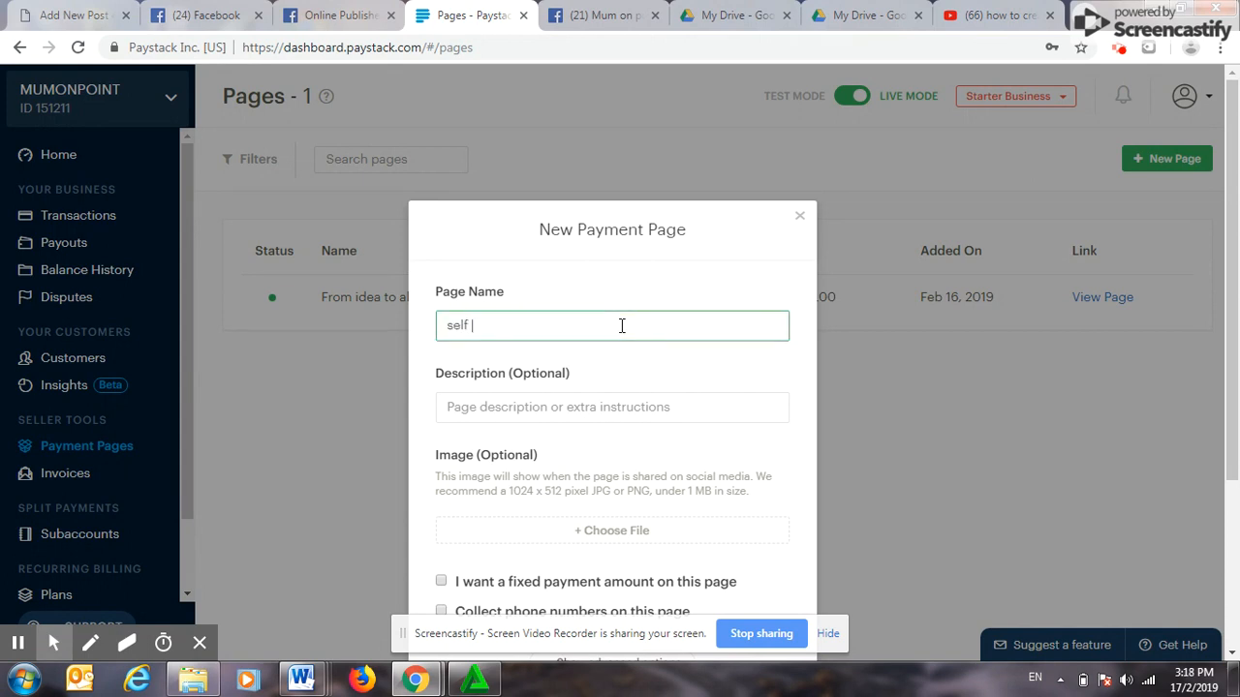
{"action": "key", "text": "Backspace"}
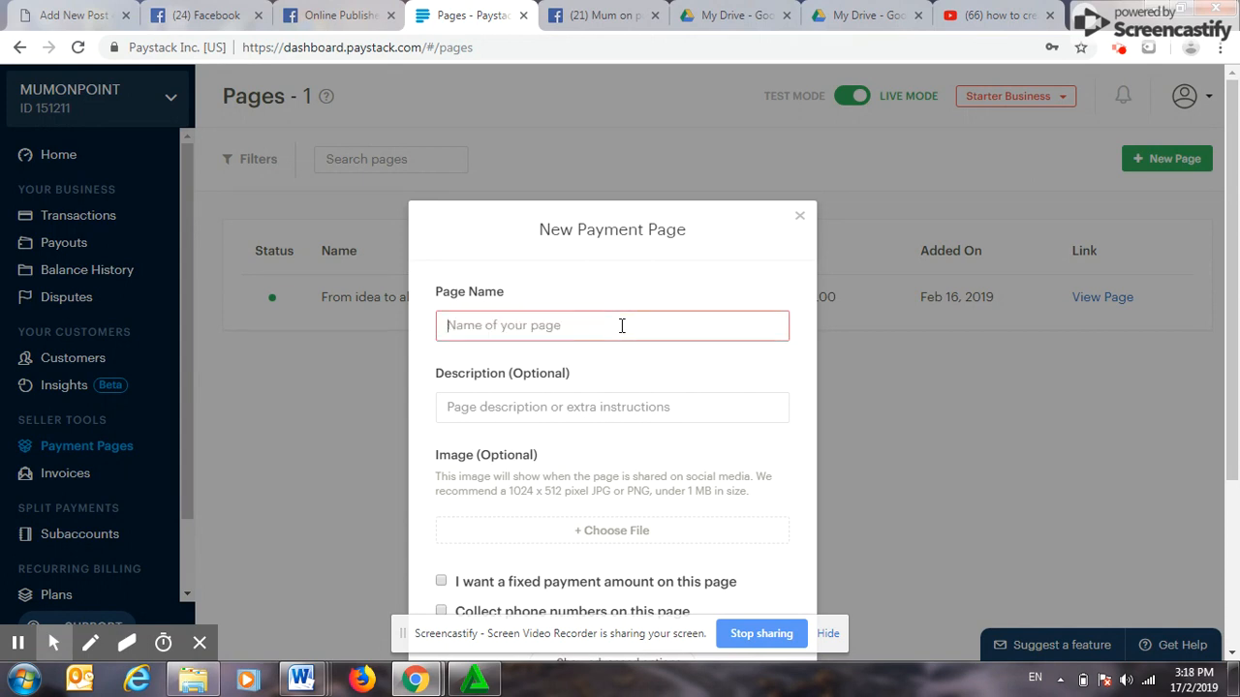
{"action": "type", "text": "Sel"}
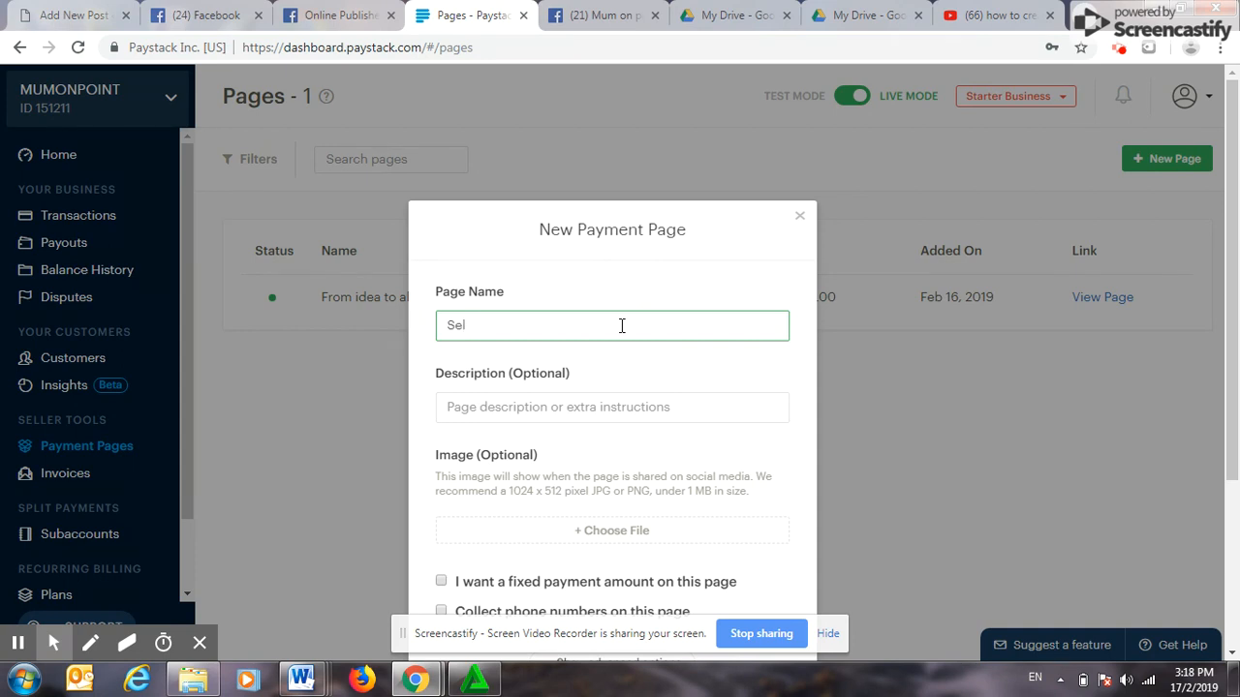
{"action": "type", "text": "f pu"}
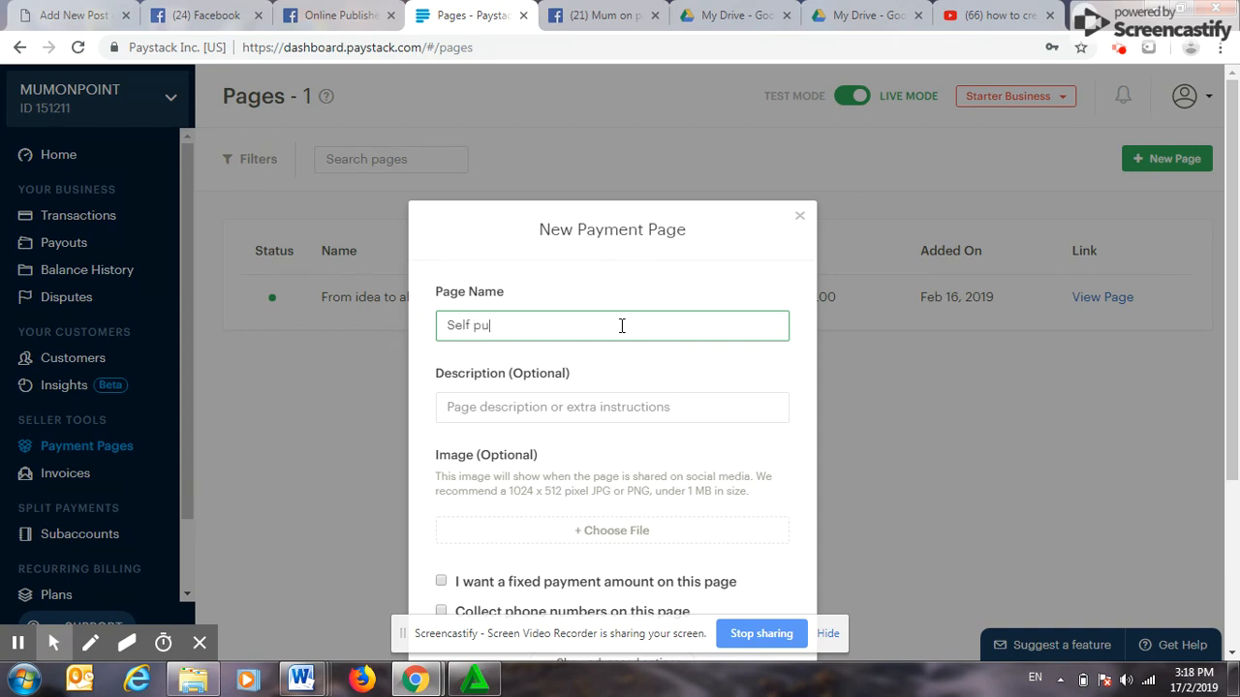
{"action": "type", "text": "blish"}
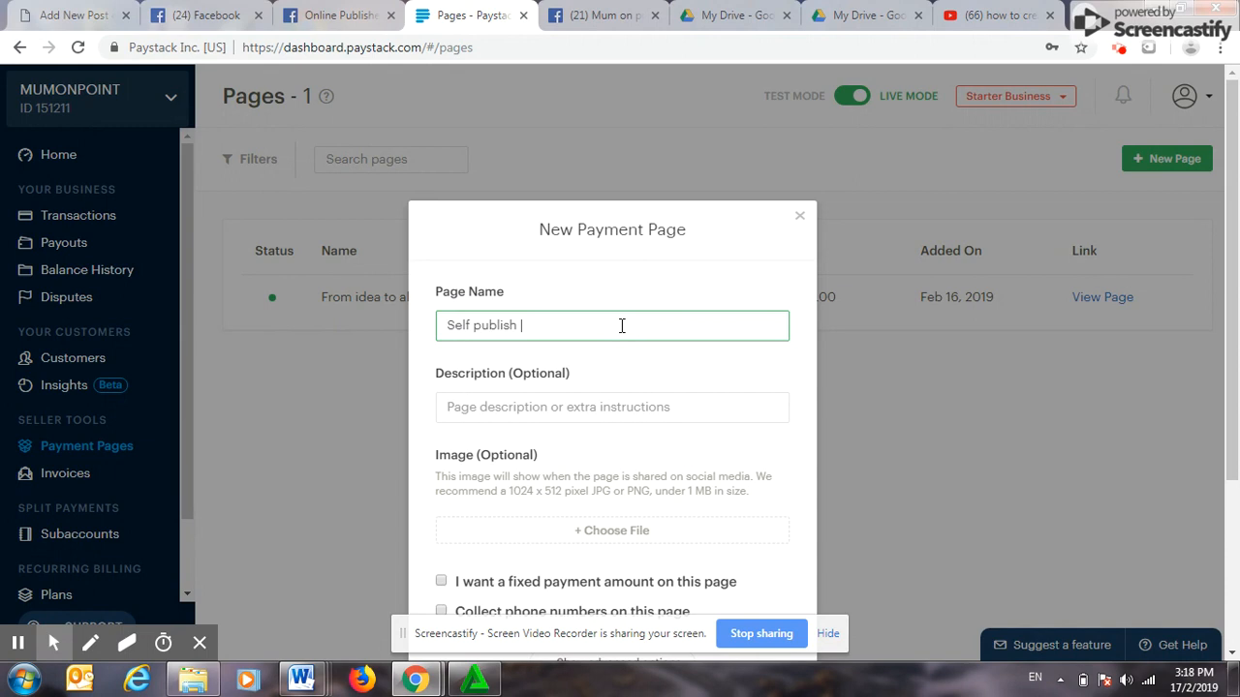
{"action": "type", "text": "your"}
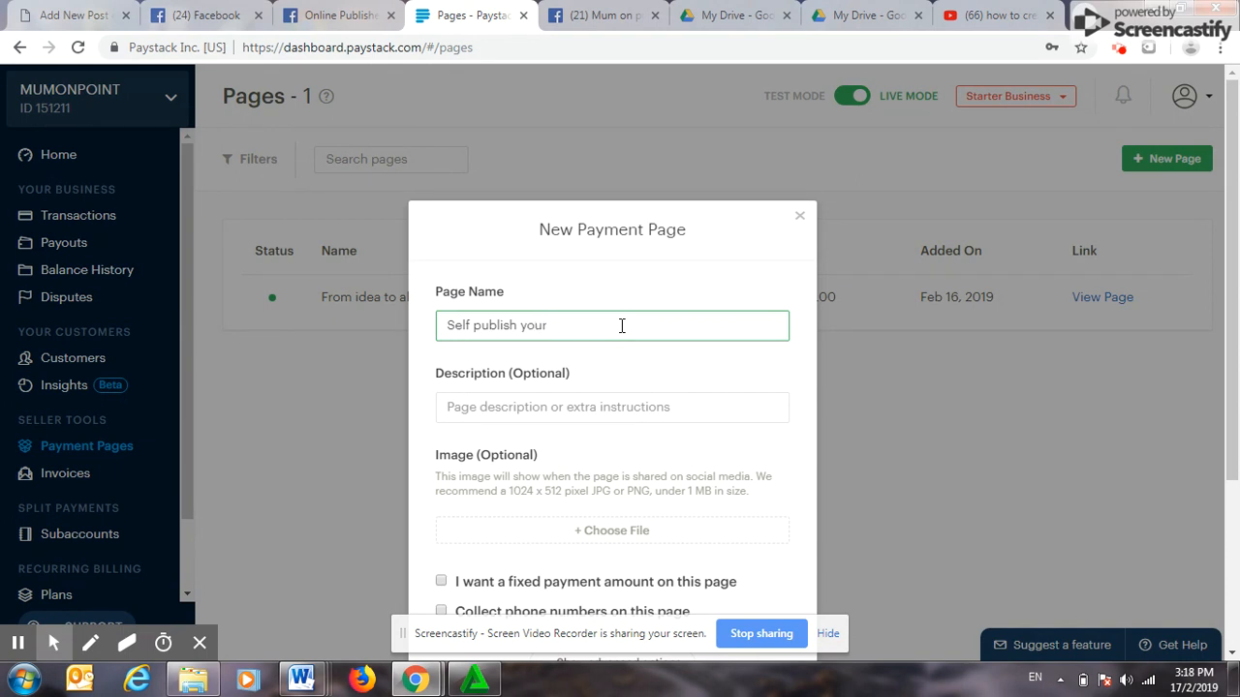
{"action": "left_click", "coordinate": [622, 326]}
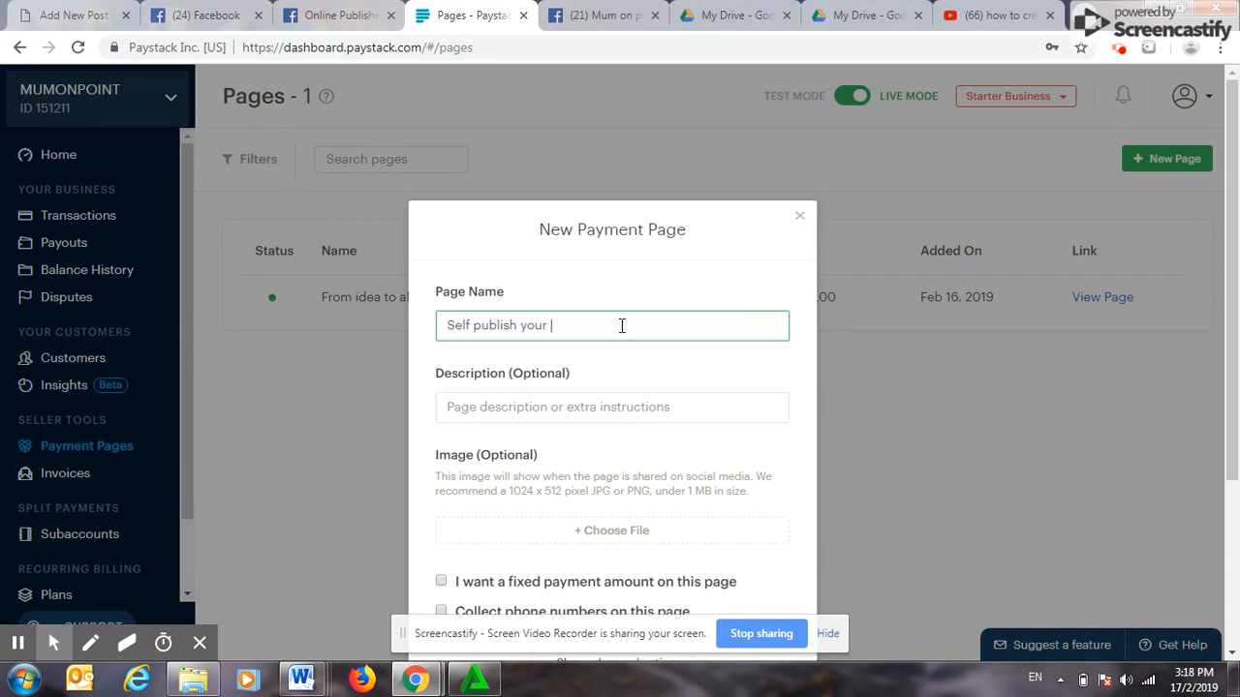
{"action": "type", "text": "boo"}
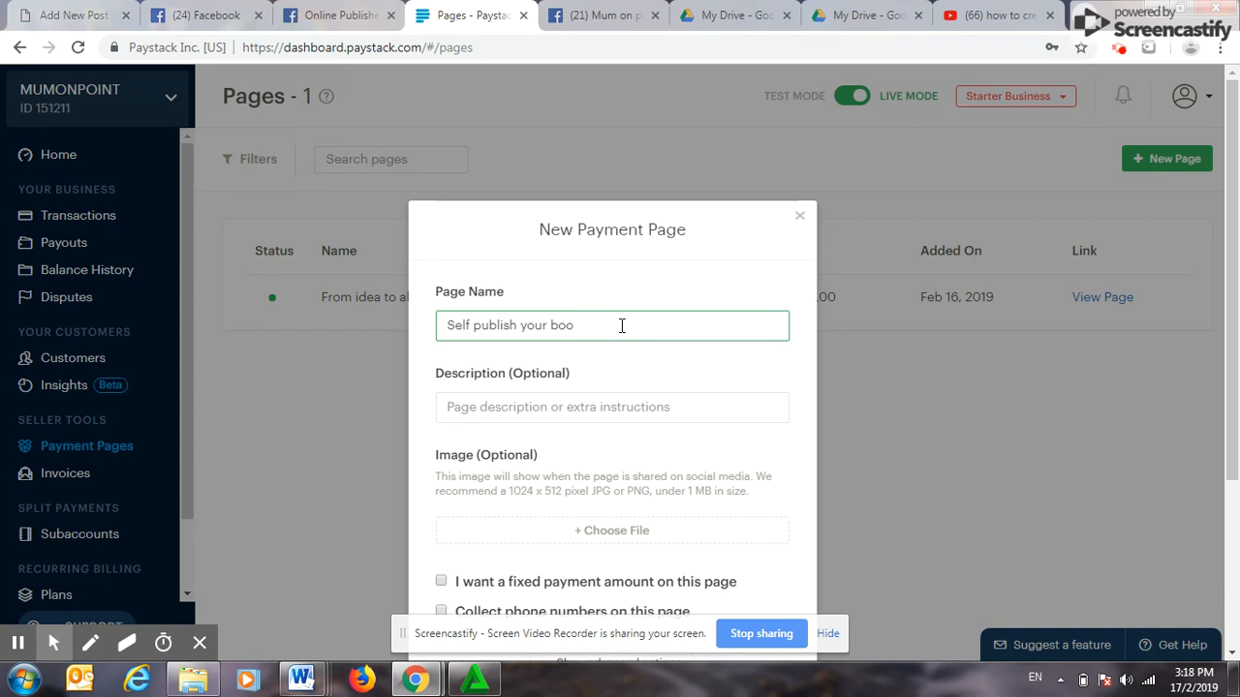
{"action": "type", "text": "k l"}
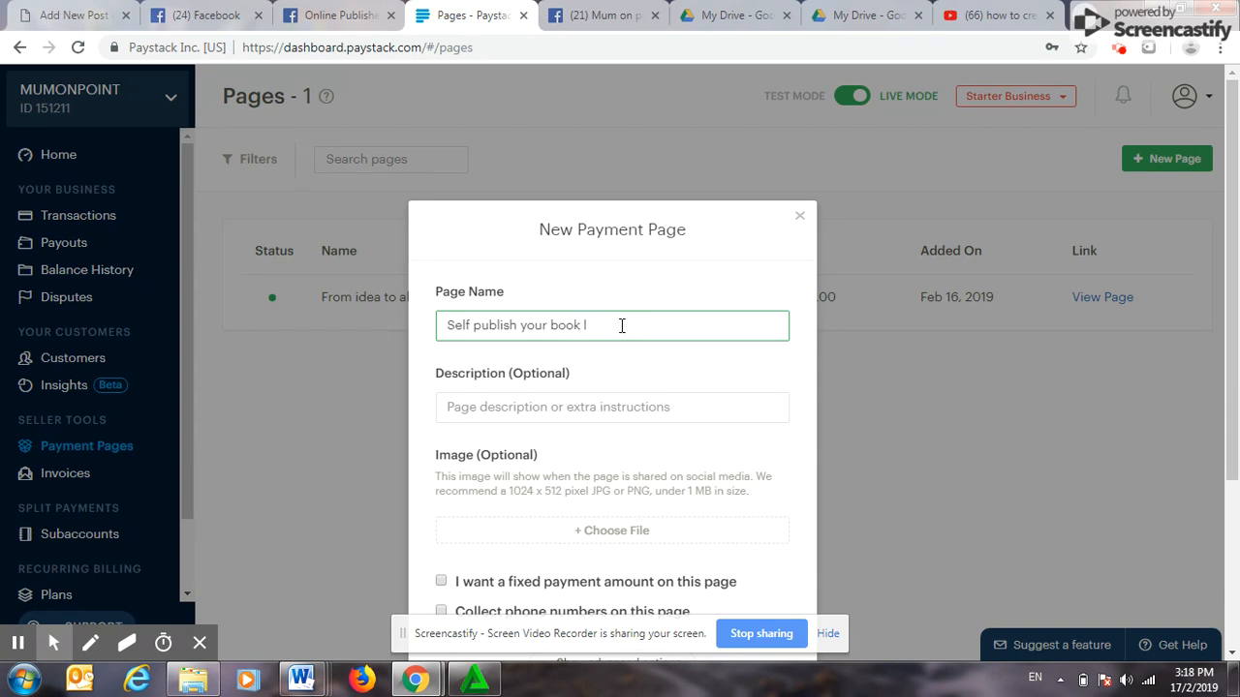
{"action": "type", "text": "ike a"}
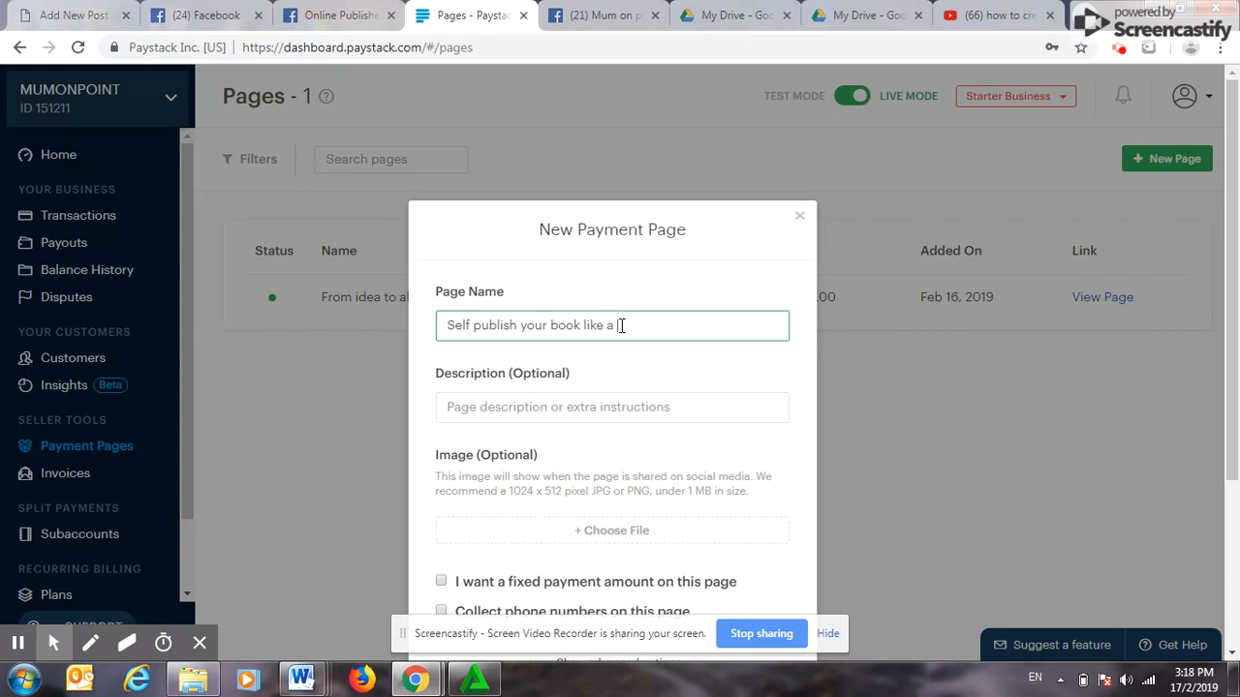
{"action": "type", "text": "pro"}
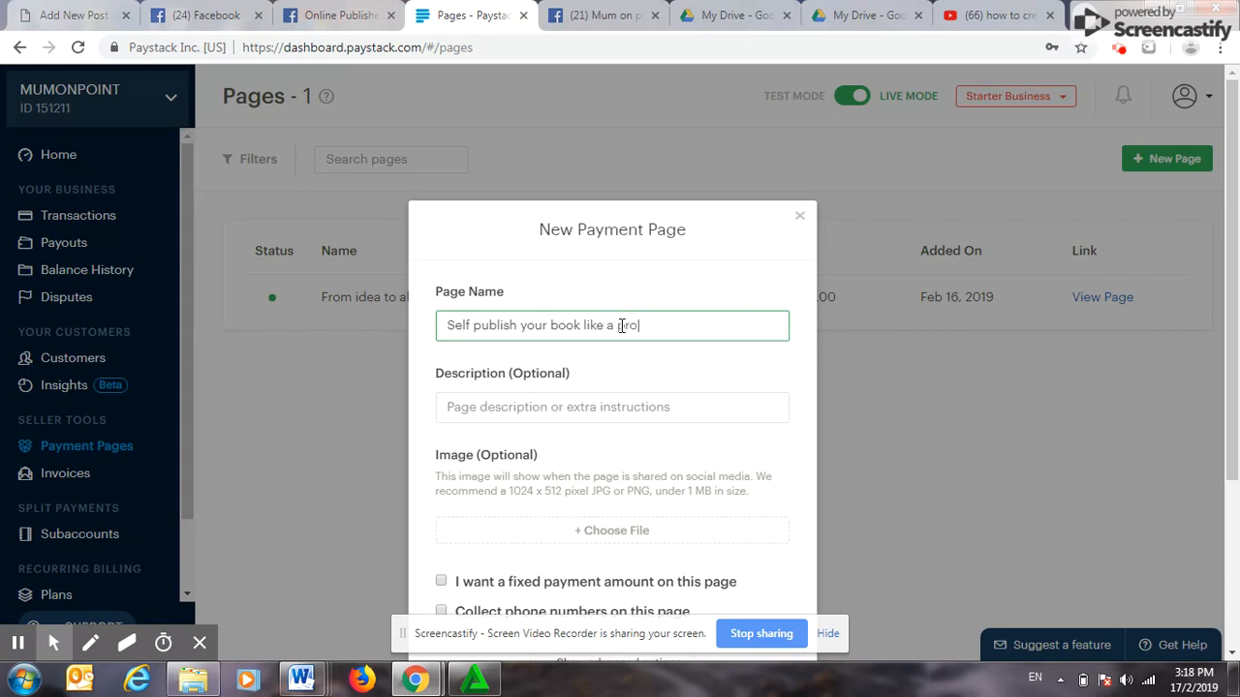
{"action": "left_click", "coordinate": [608, 407]}
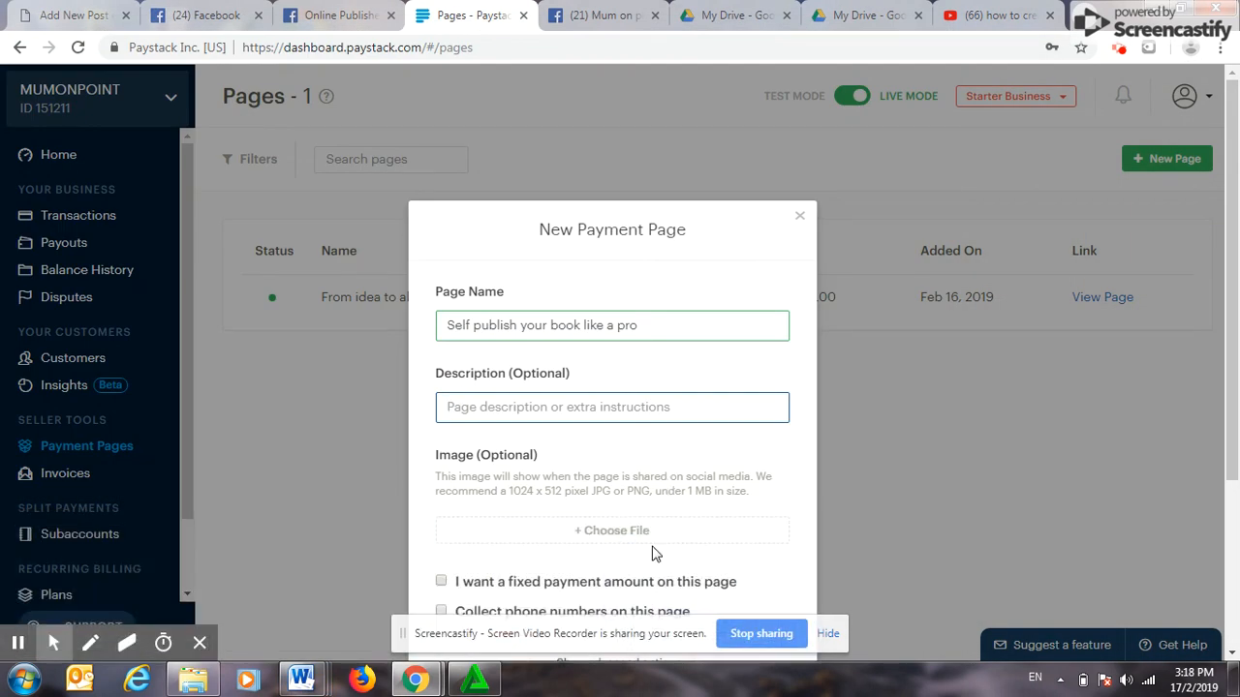
Attach the book cover image from the Downloads folder to the page.
{"action": "left_click", "coordinate": [611, 530]}
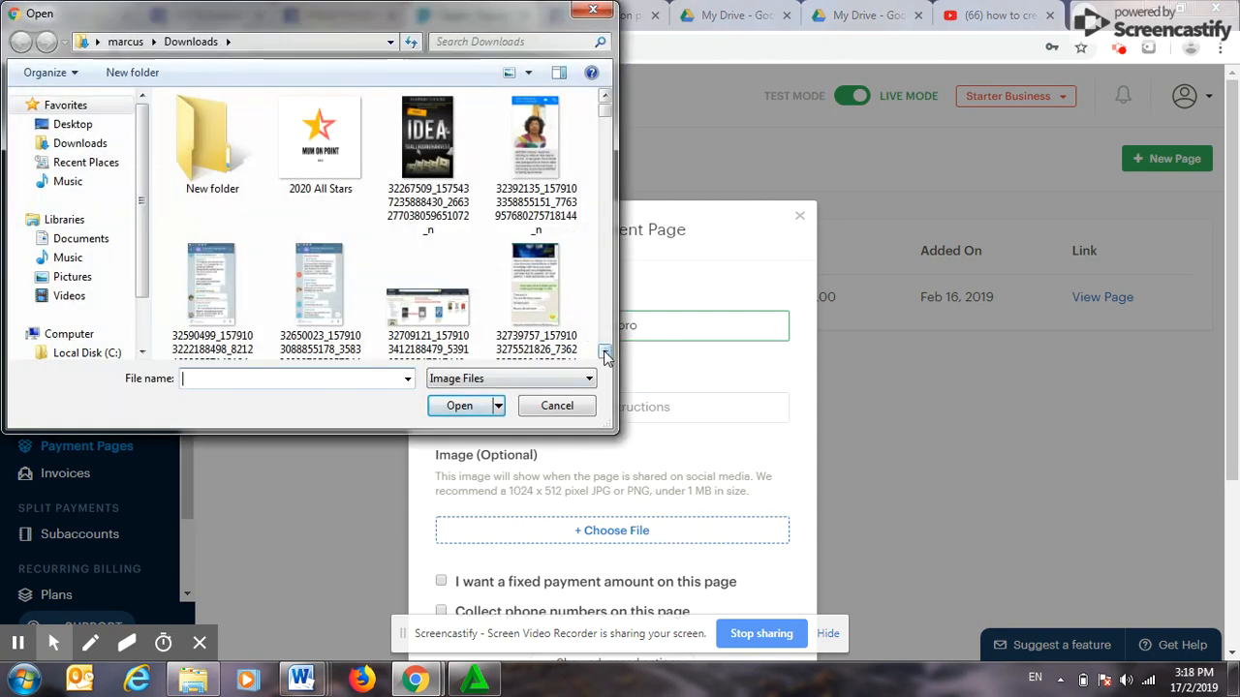
{"action": "scroll", "scroll_direction": "down", "scroll_amount": 3}
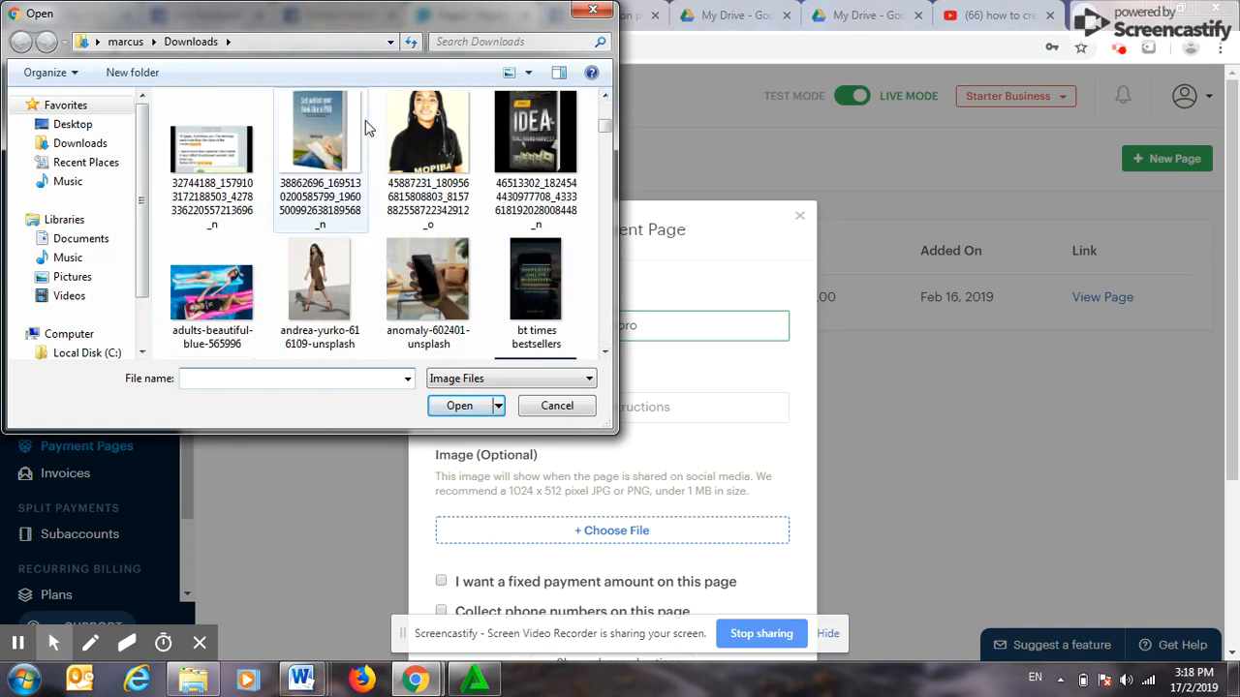
{"action": "left_click", "coordinate": [320, 133]}
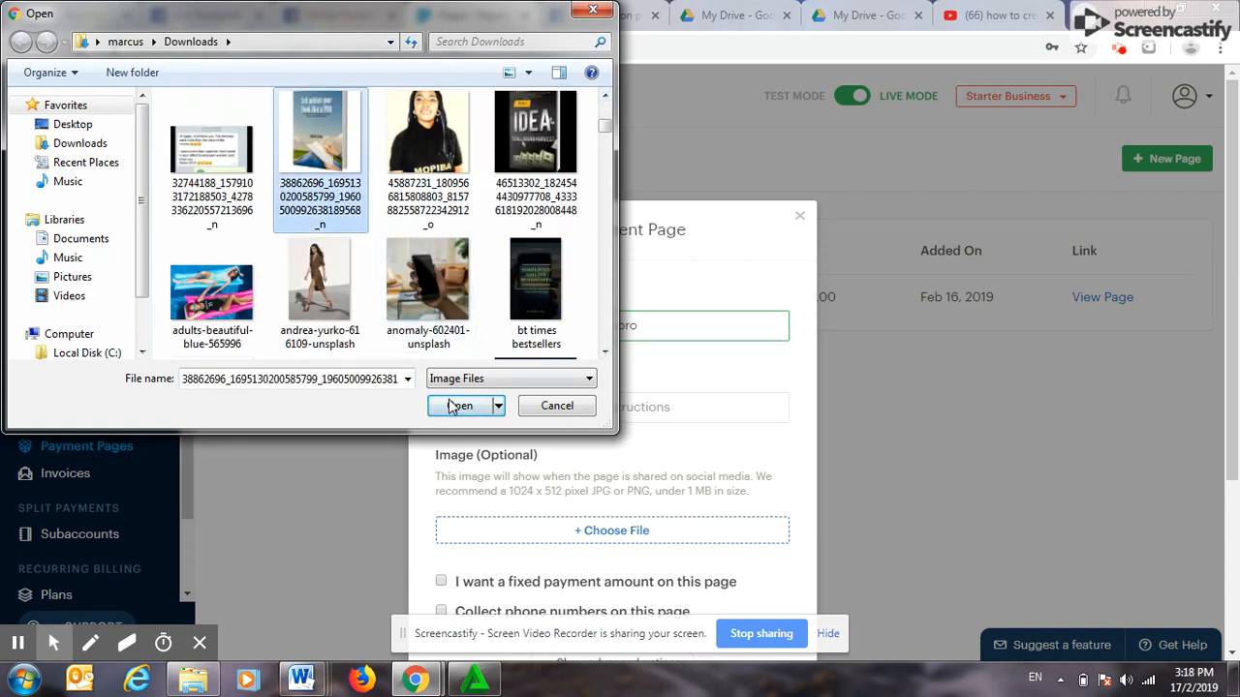
{"action": "left_click", "coordinate": [455, 406]}
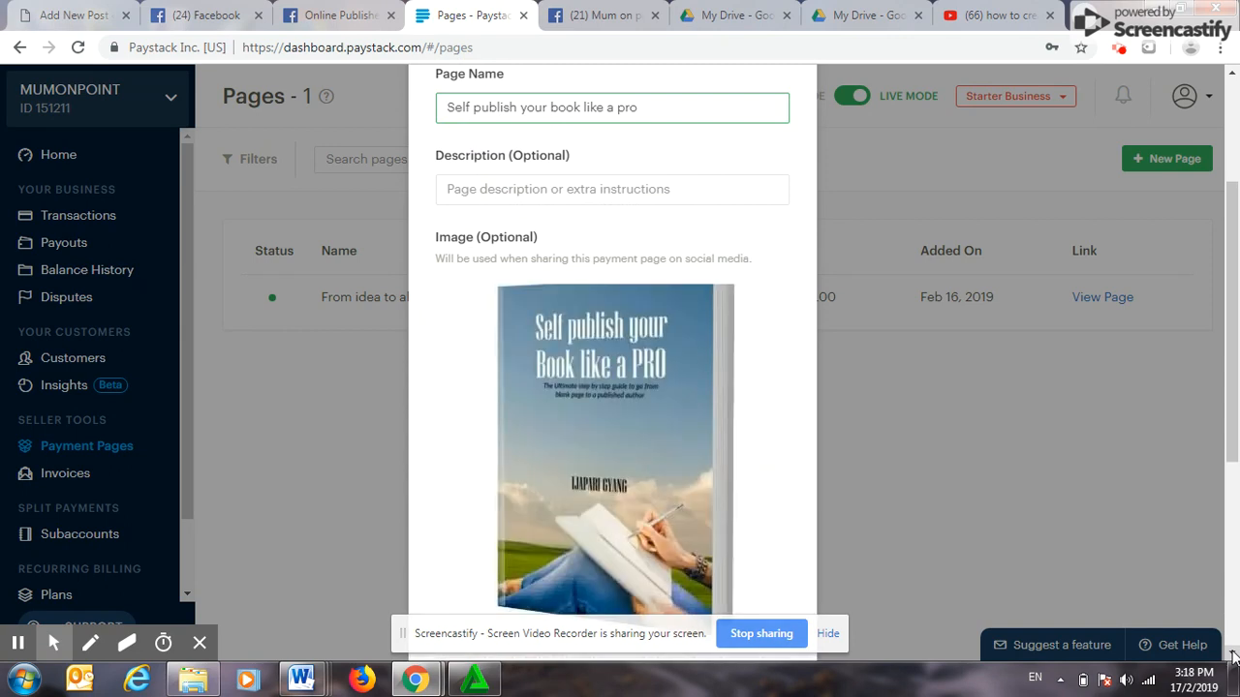
Enable a fixed payment amount and set it to 2,000.
{"action": "scroll", "scroll_direction": "down", "scroll_amount": 3}
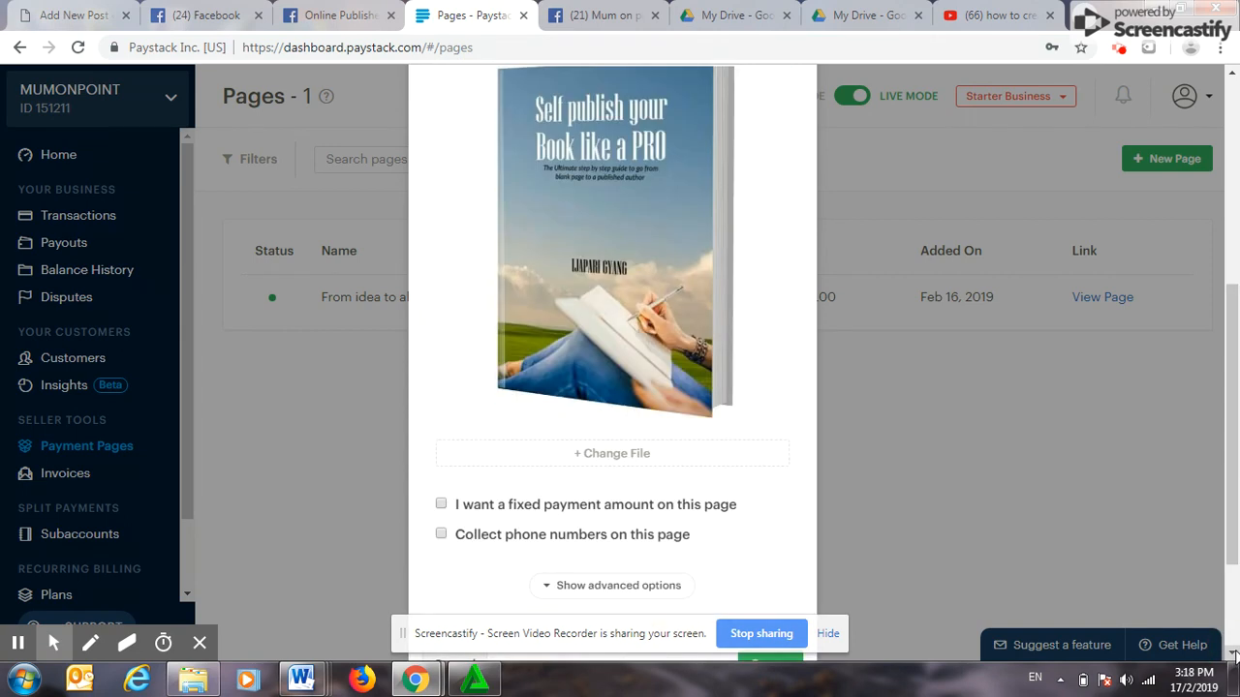
{"action": "scroll", "scroll_direction": "down", "scroll_amount": 3}
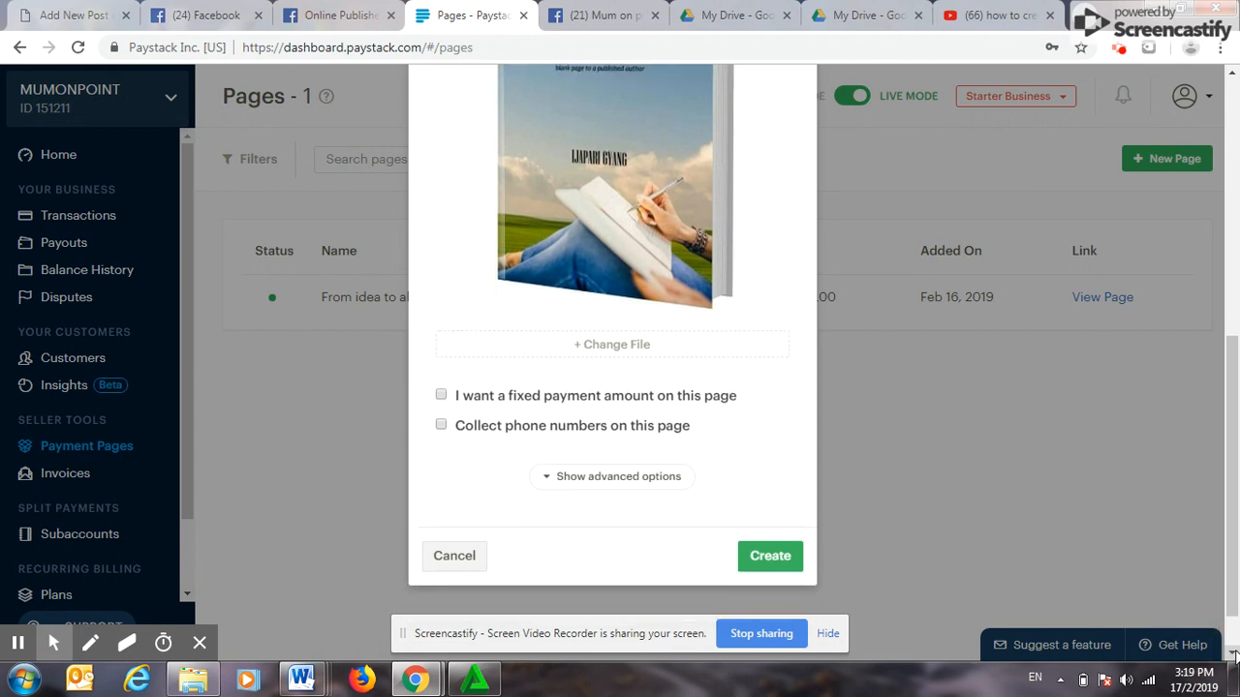
{"action": "mouse_move", "coordinate": [708, 431]}
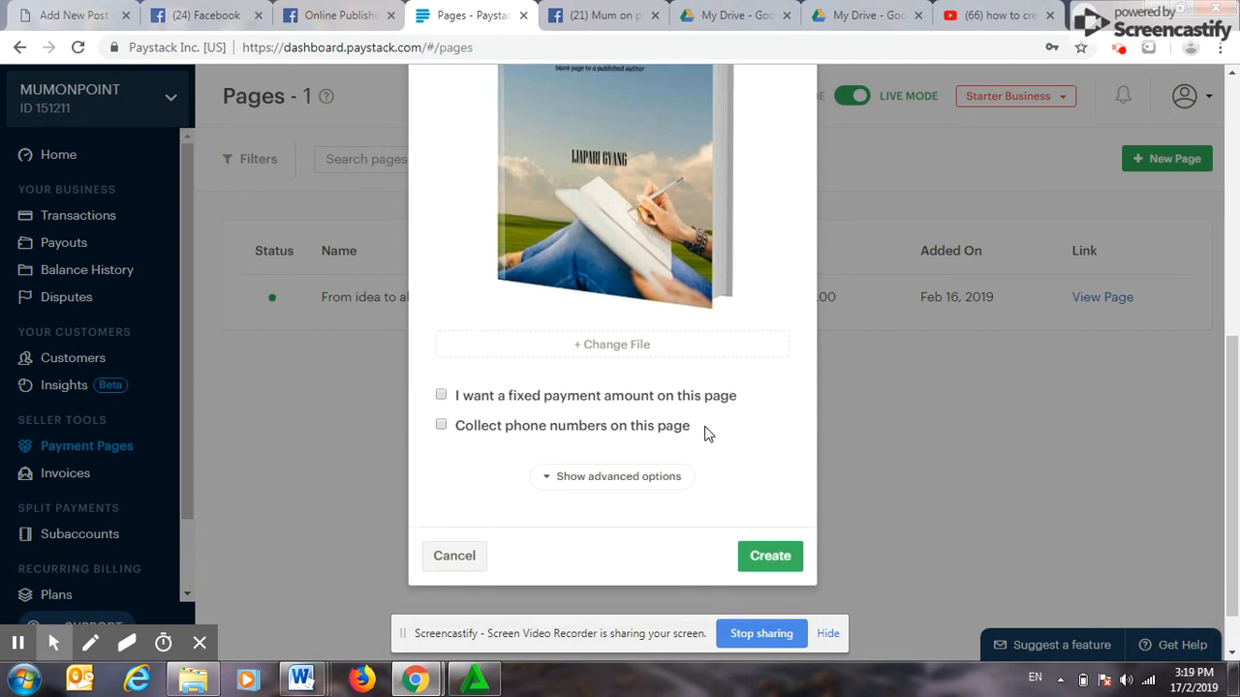
{"action": "mouse_move", "coordinate": [611, 484]}
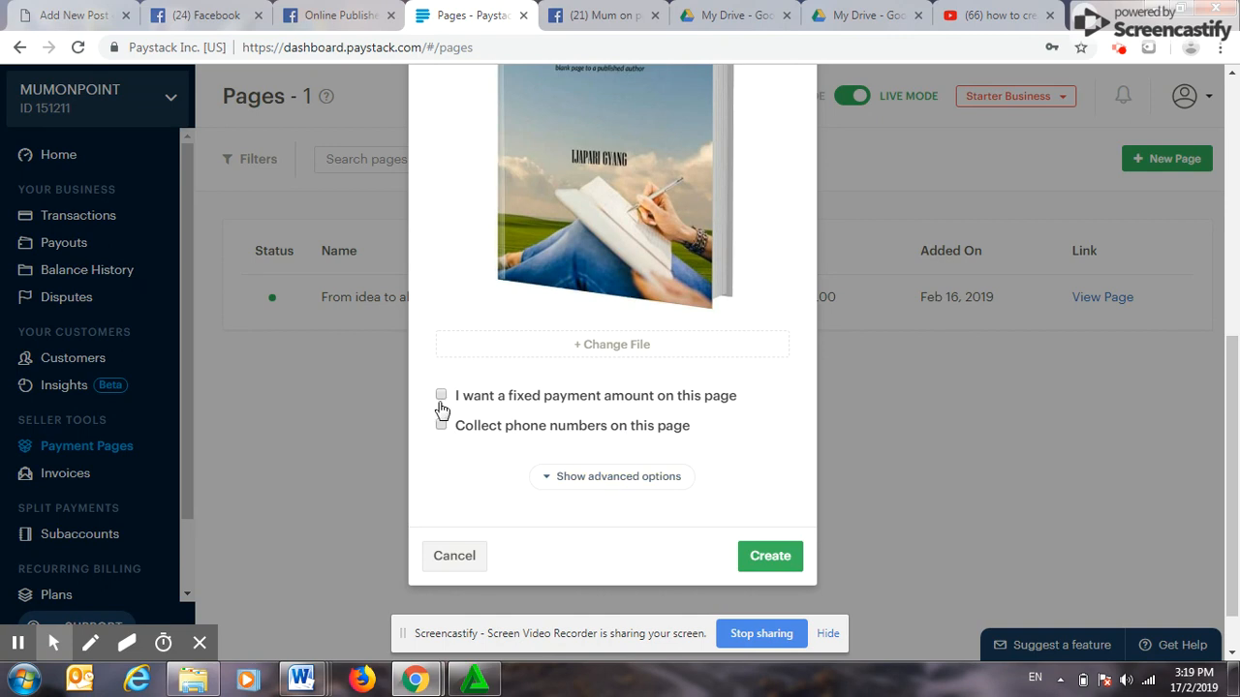
{"action": "left_click", "coordinate": [442, 395]}
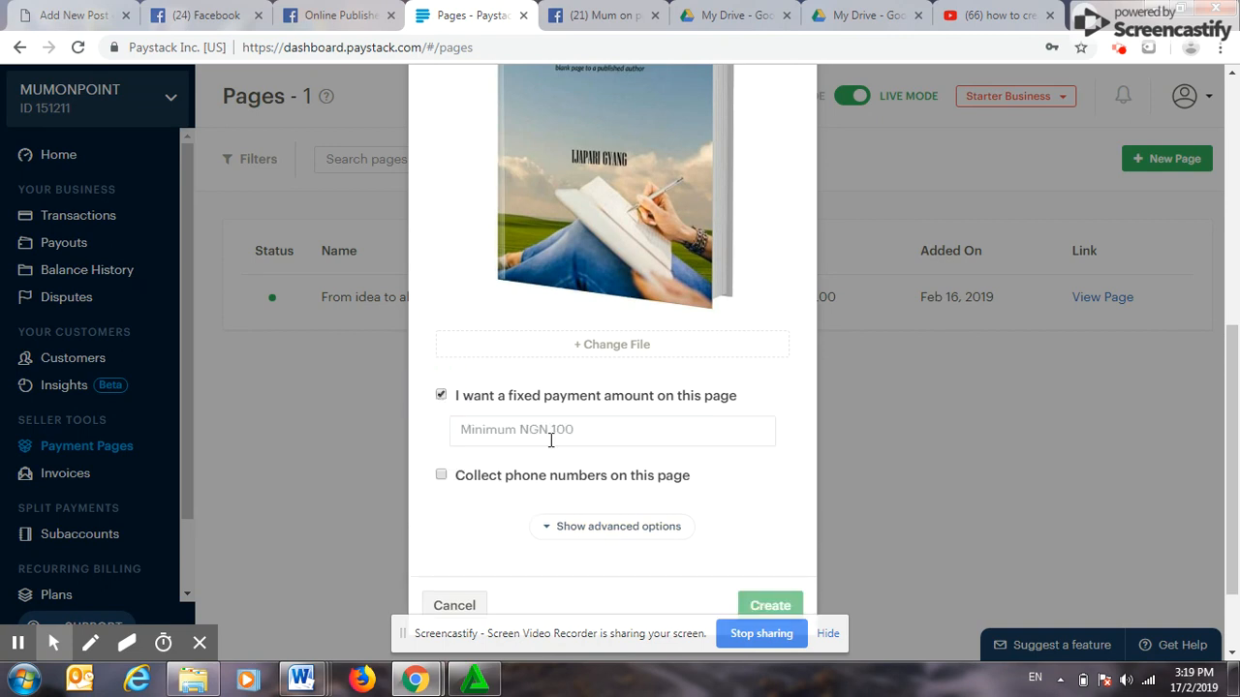
{"action": "left_click", "coordinate": [611, 430]}
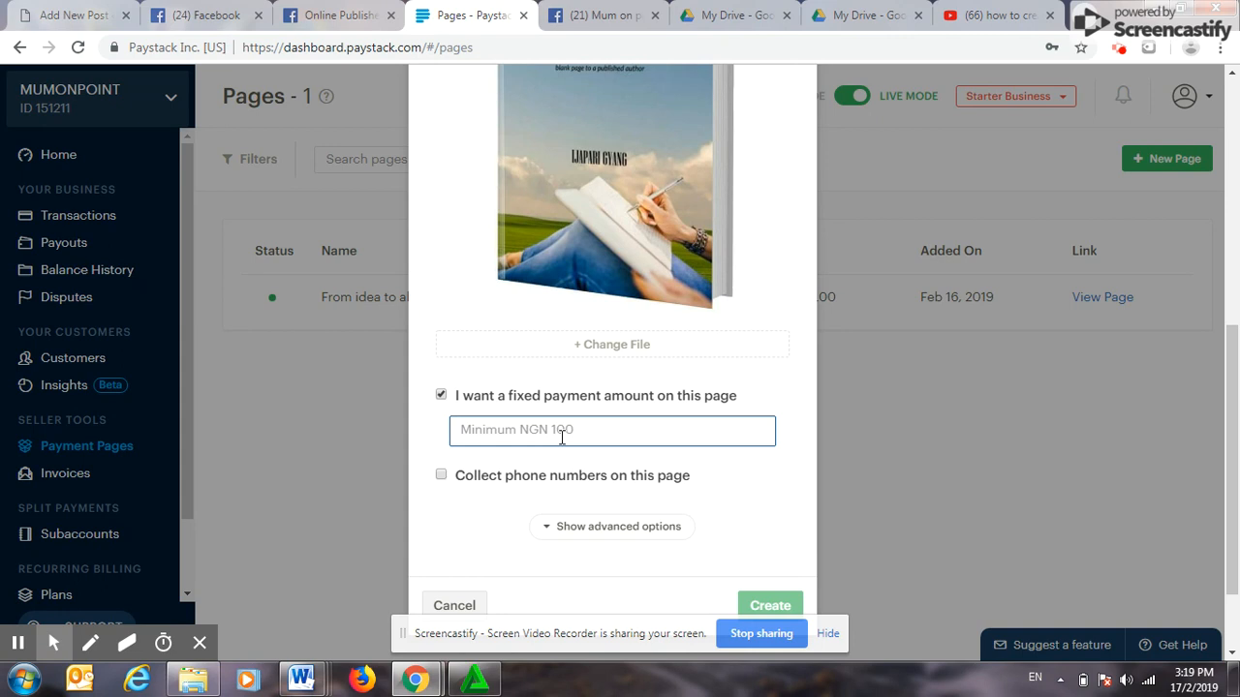
{"action": "type", "text": "2"}
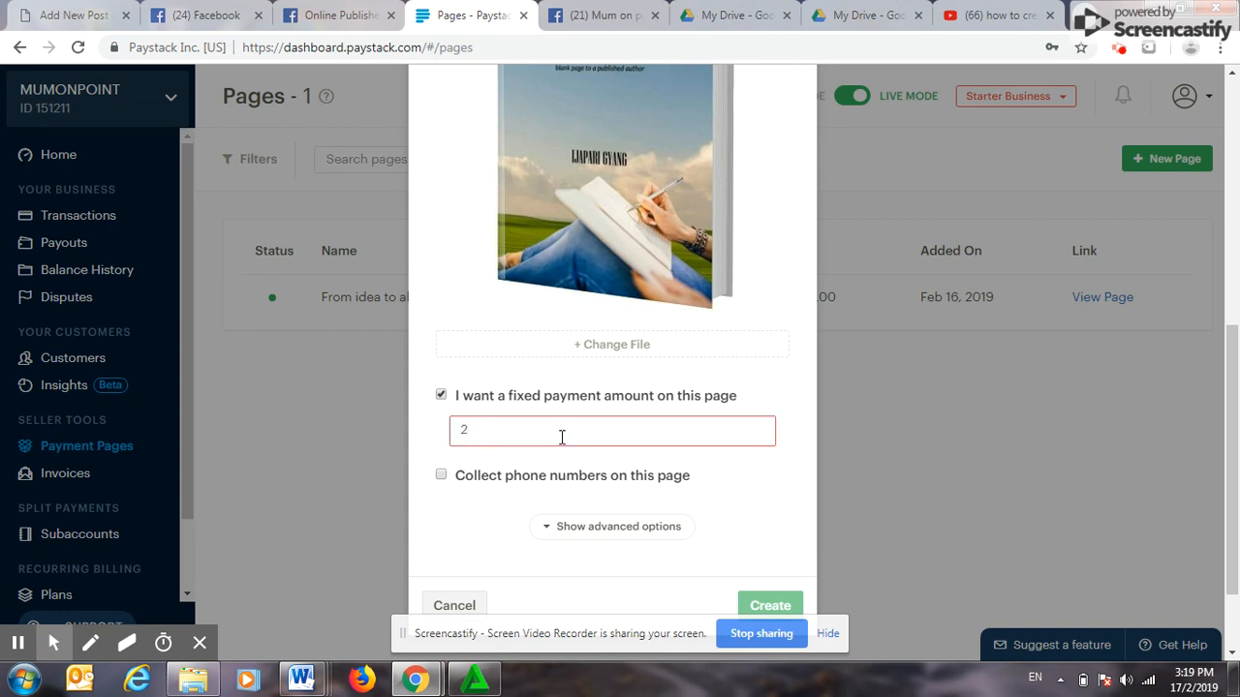
{"action": "type", "text": ",000"}
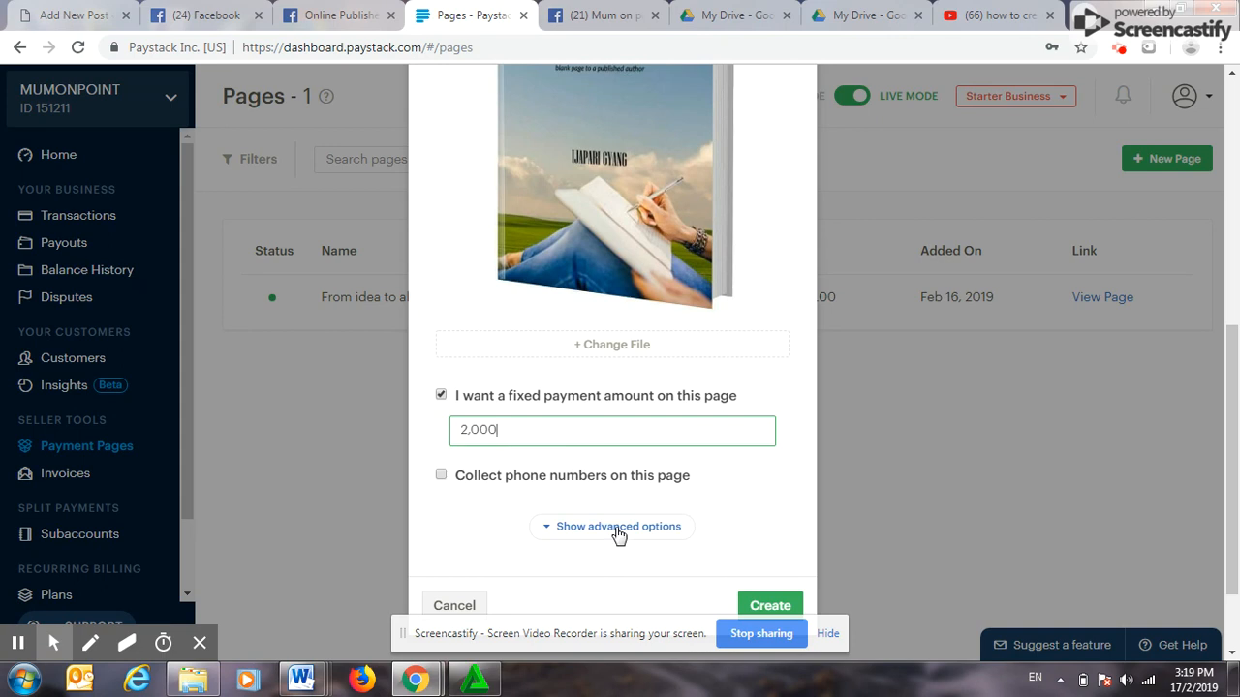
Show advanced options and set the custom page link to SelfPublish.
{"action": "left_click", "coordinate": [612, 527]}
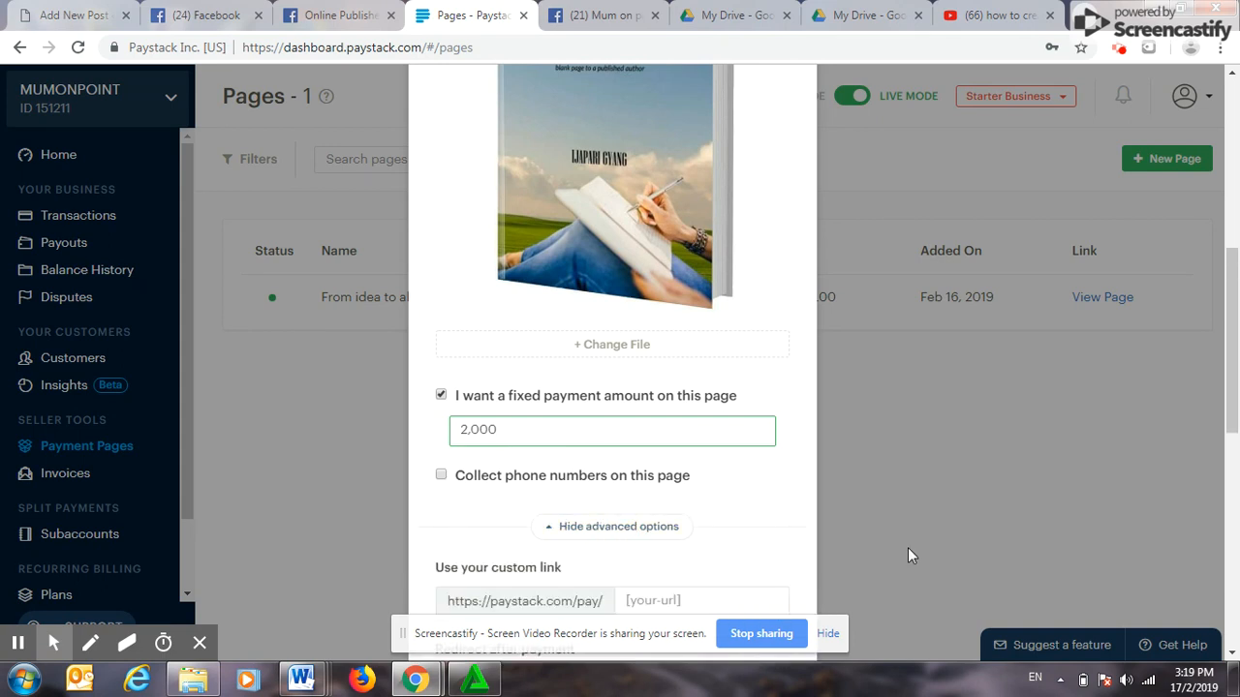
{"action": "scroll", "scroll_direction": "down", "scroll_amount": 3}
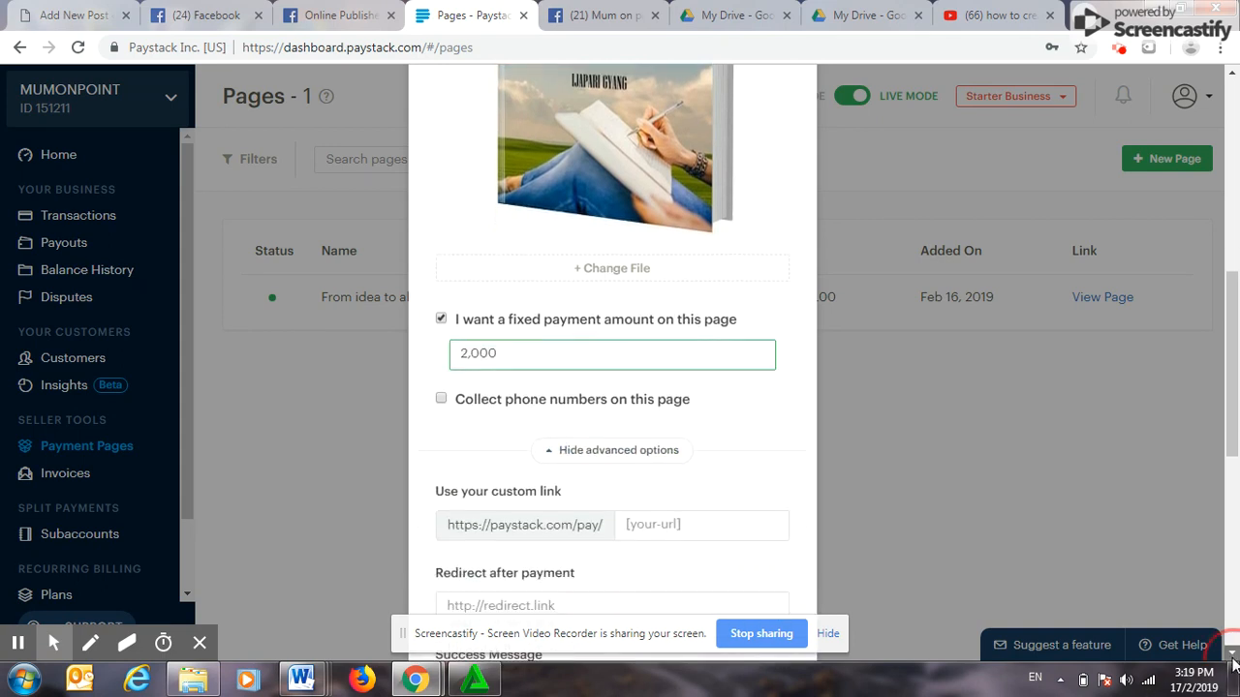
{"action": "scroll", "scroll_direction": "down", "scroll_amount": 3}
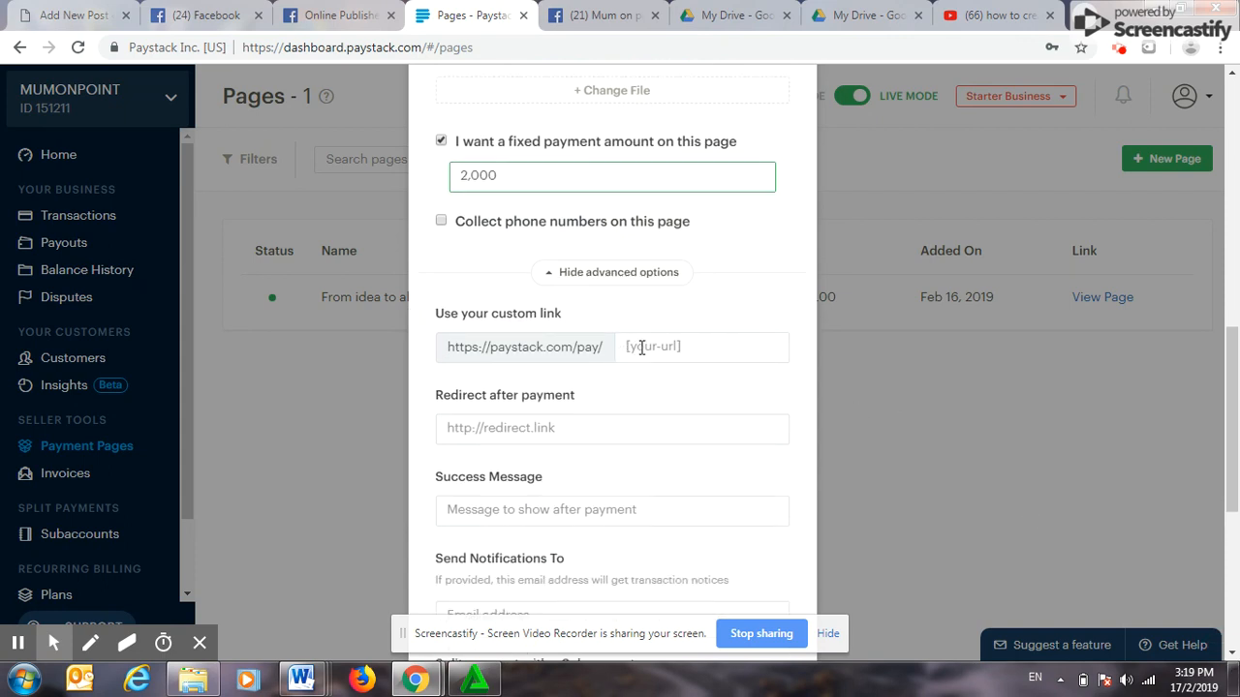
{"action": "left_click", "coordinate": [701, 347]}
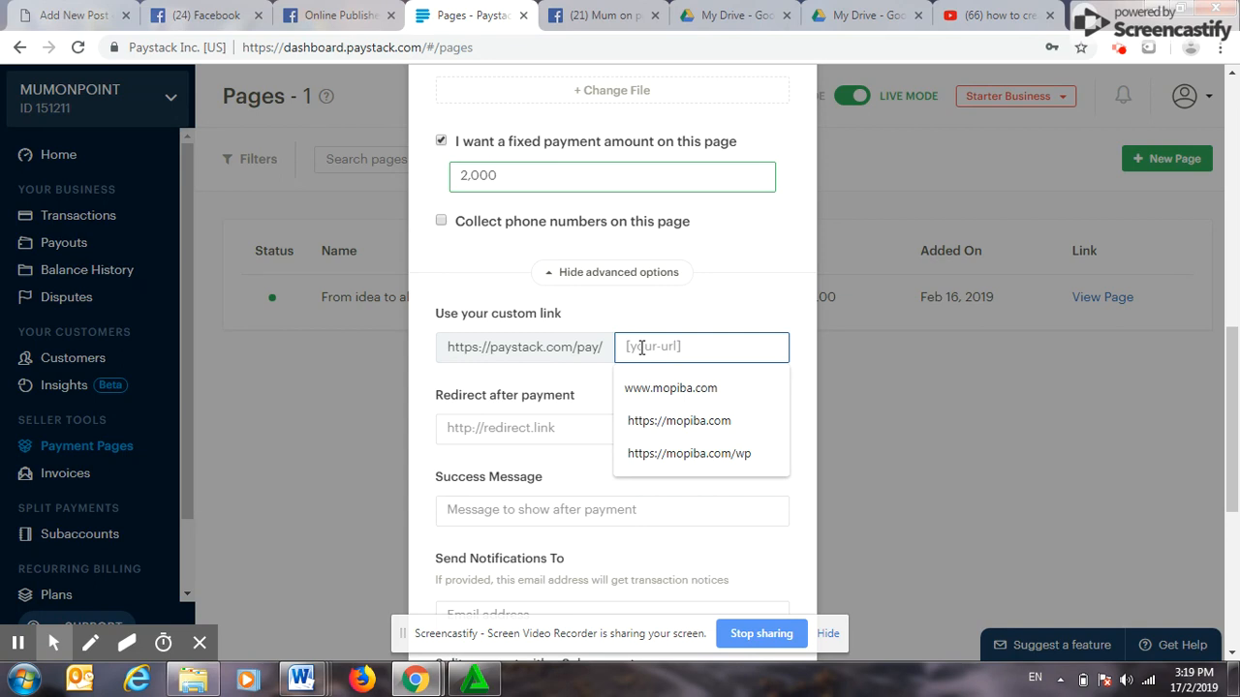
{"action": "type", "text": "se"}
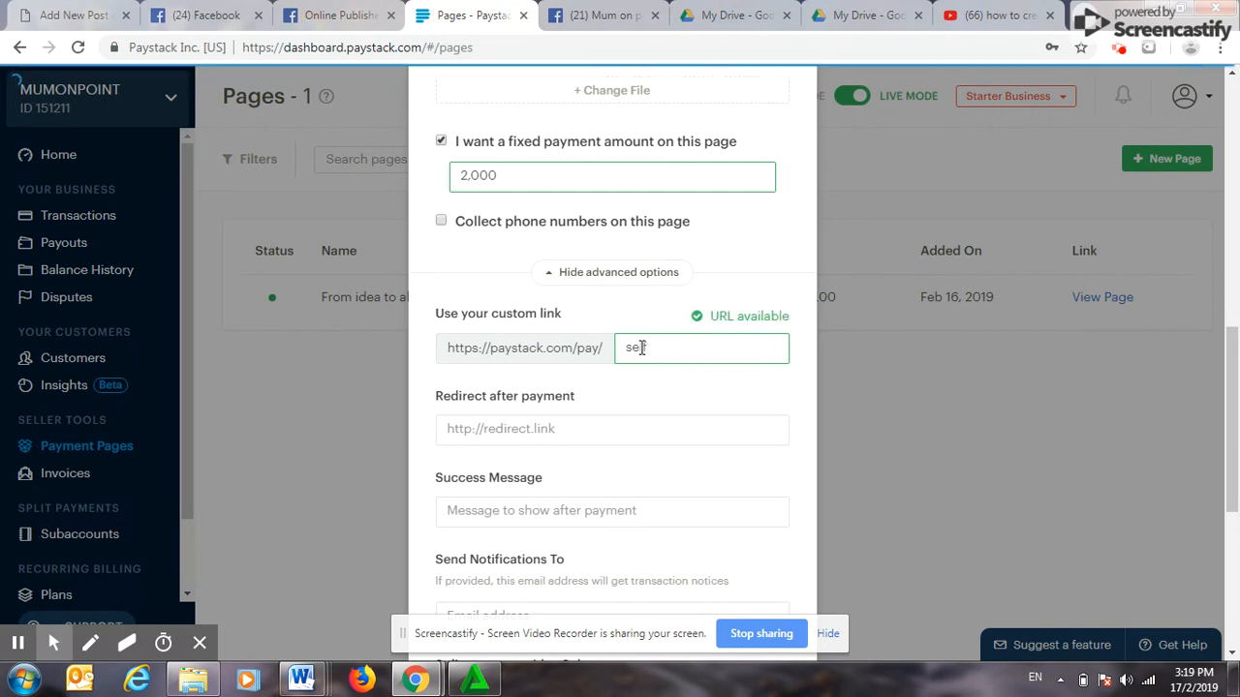
{"action": "type", "text": "tPu"}
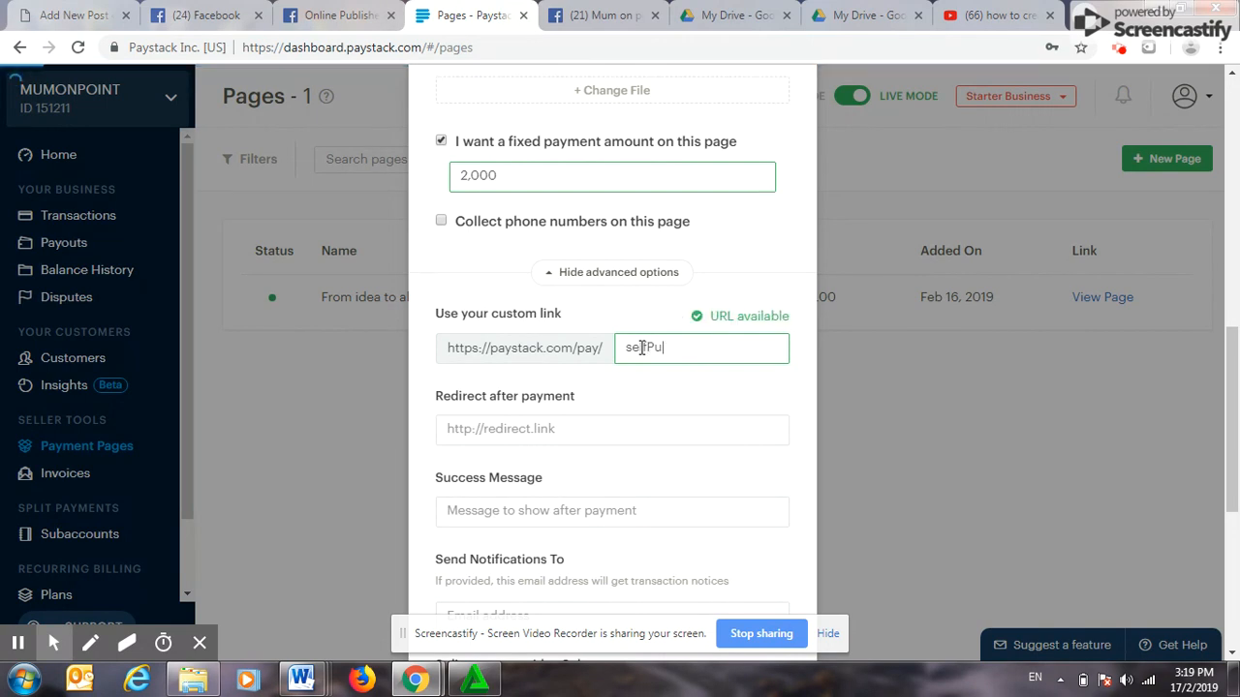
{"action": "type", "text": "Publish"}
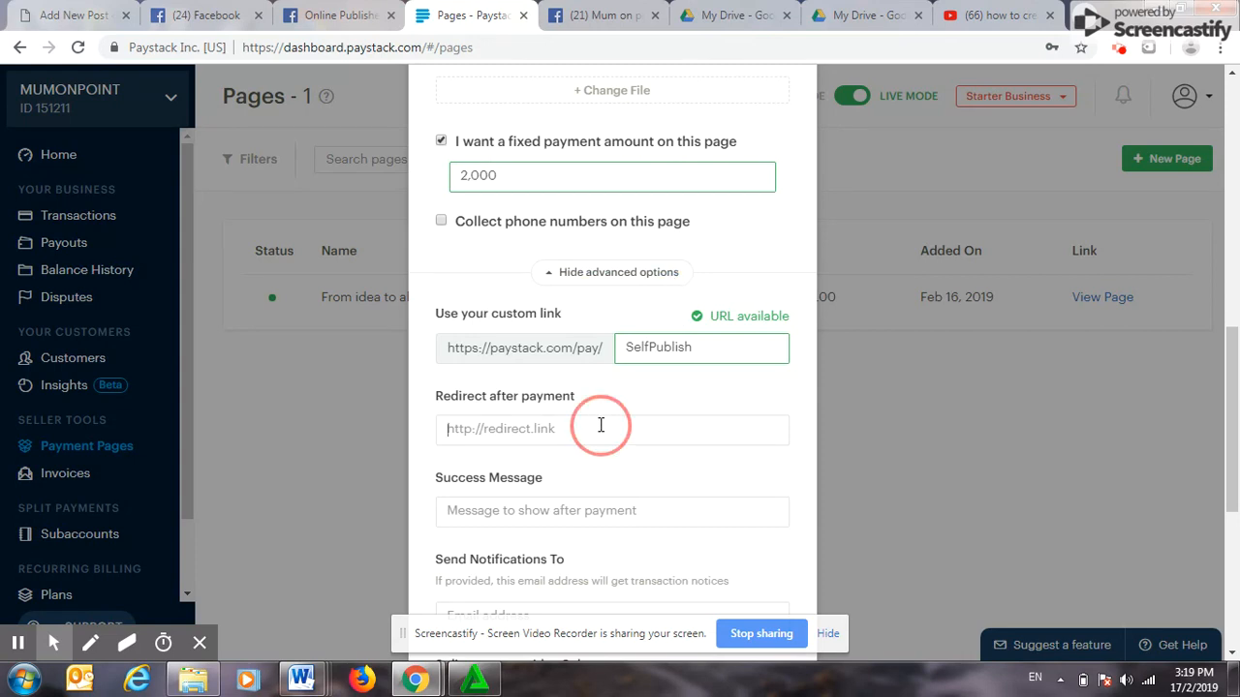
Add the Google Drive redirect URL and success message 'thank for doing business with us'.
{"action": "left_click", "coordinate": [600, 428]}
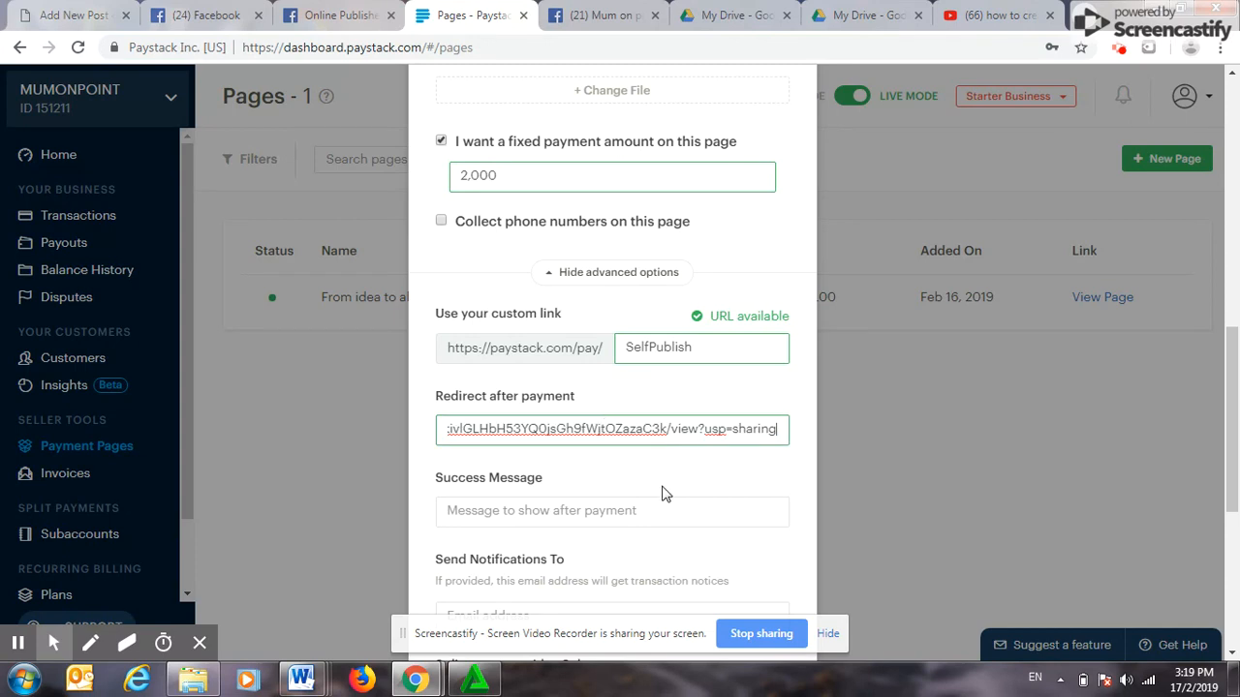
{"action": "mouse_move", "coordinate": [610, 488]}
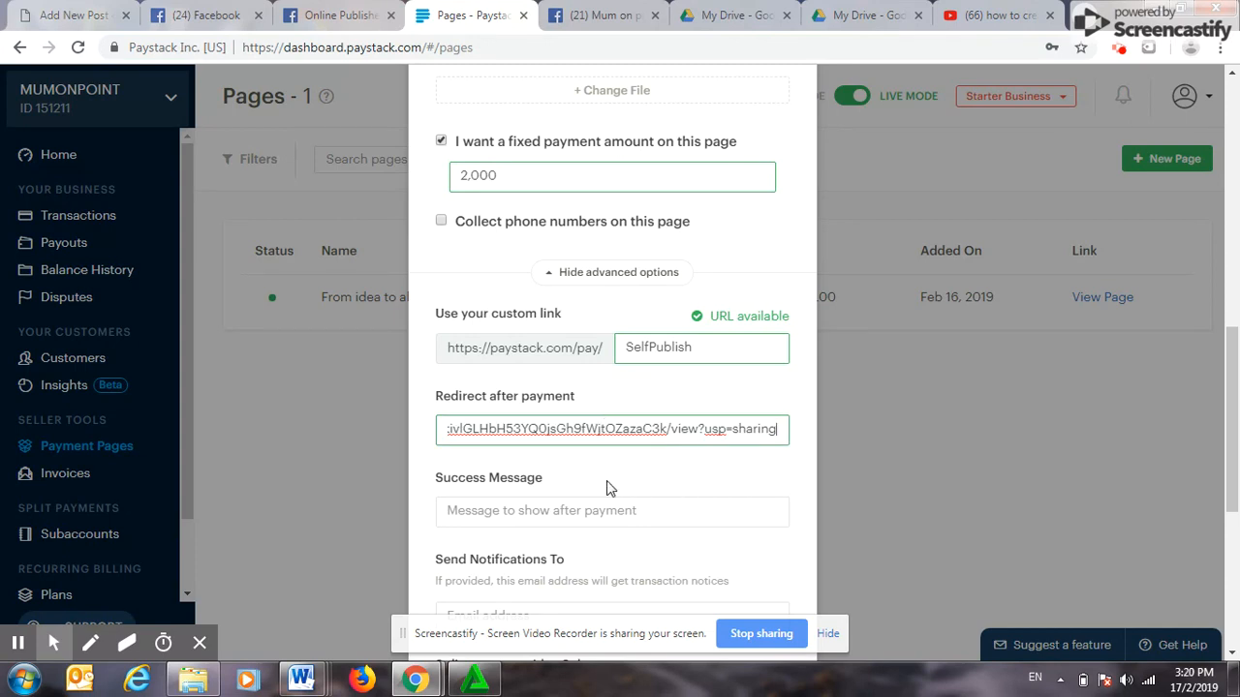
{"action": "left_click", "coordinate": [612, 511]}
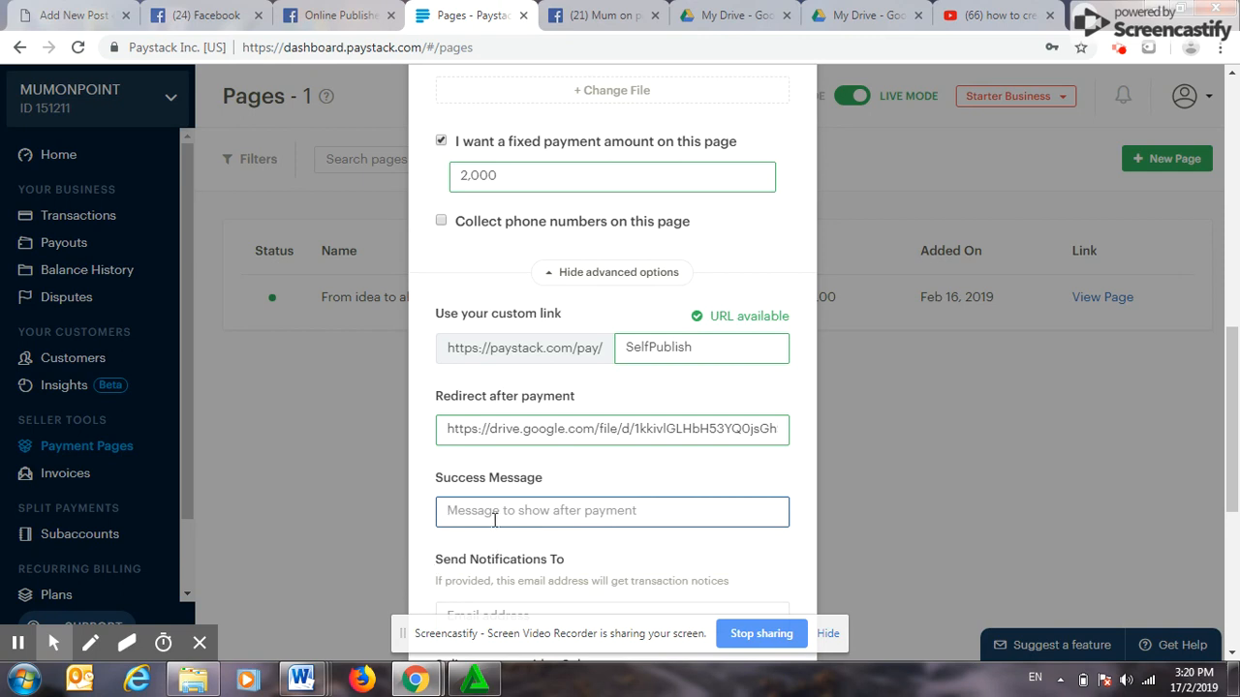
{"action": "type", "text": "thank"}
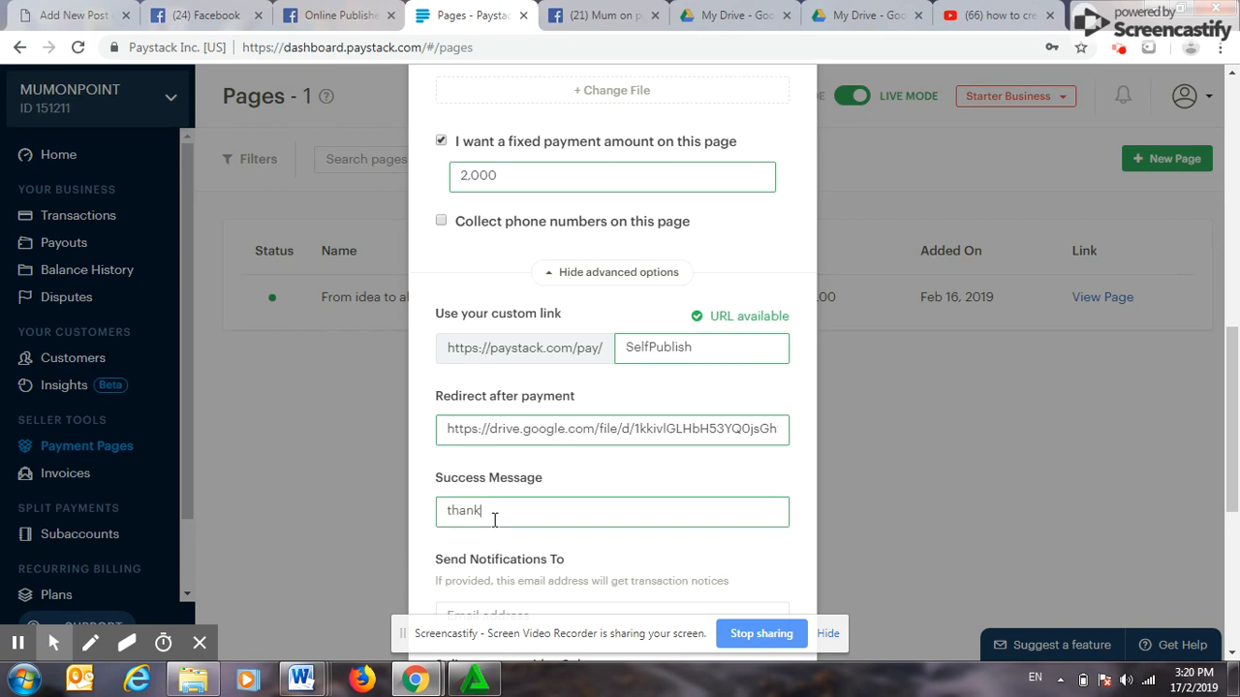
{"action": "type", "text": "f"}
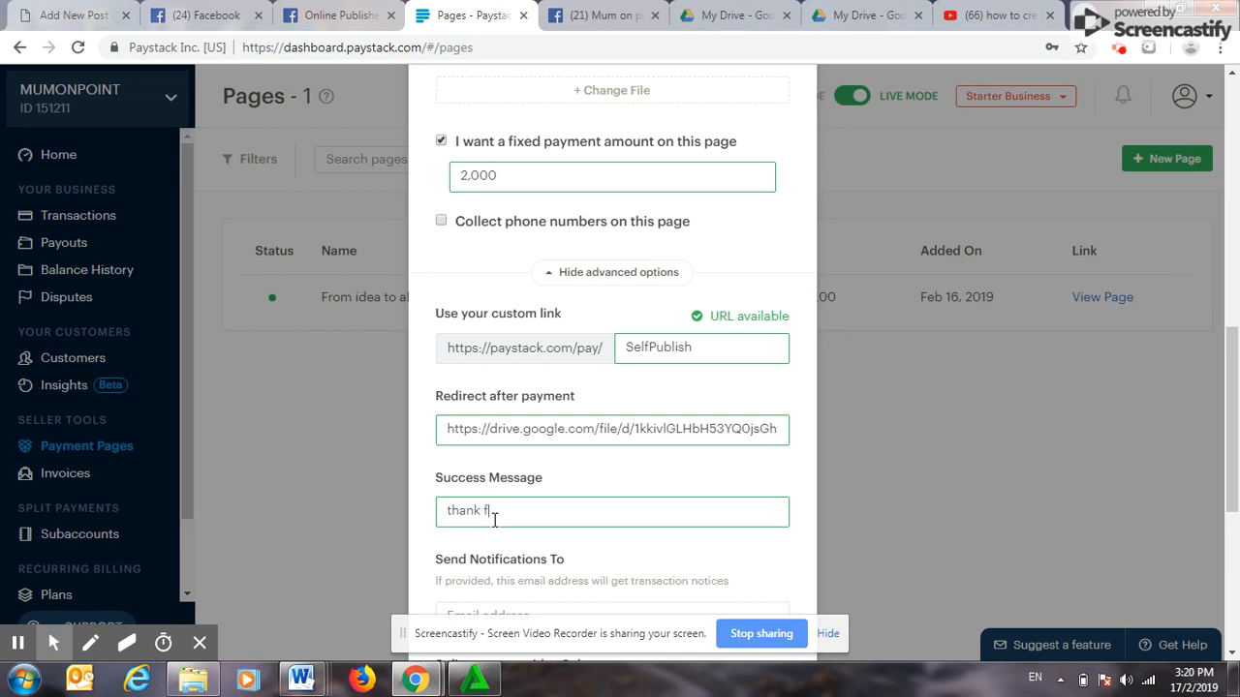
{"action": "type", "text": "or doi"}
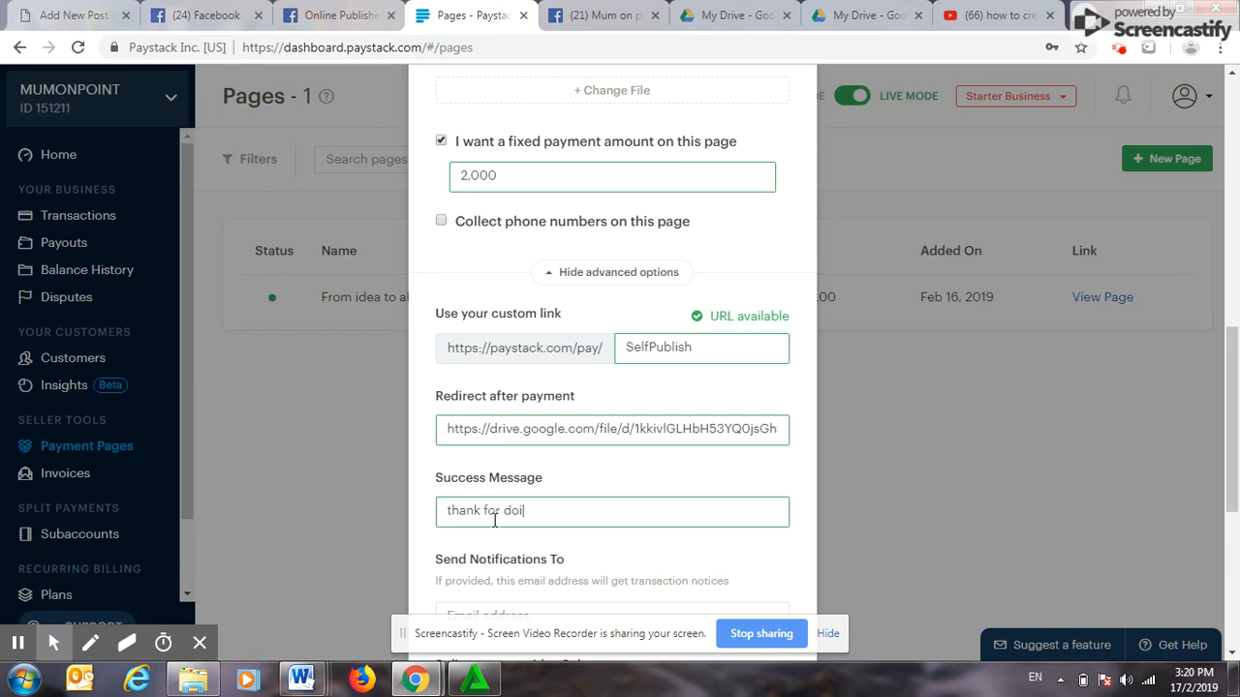
{"action": "type", "text": "ng bu"}
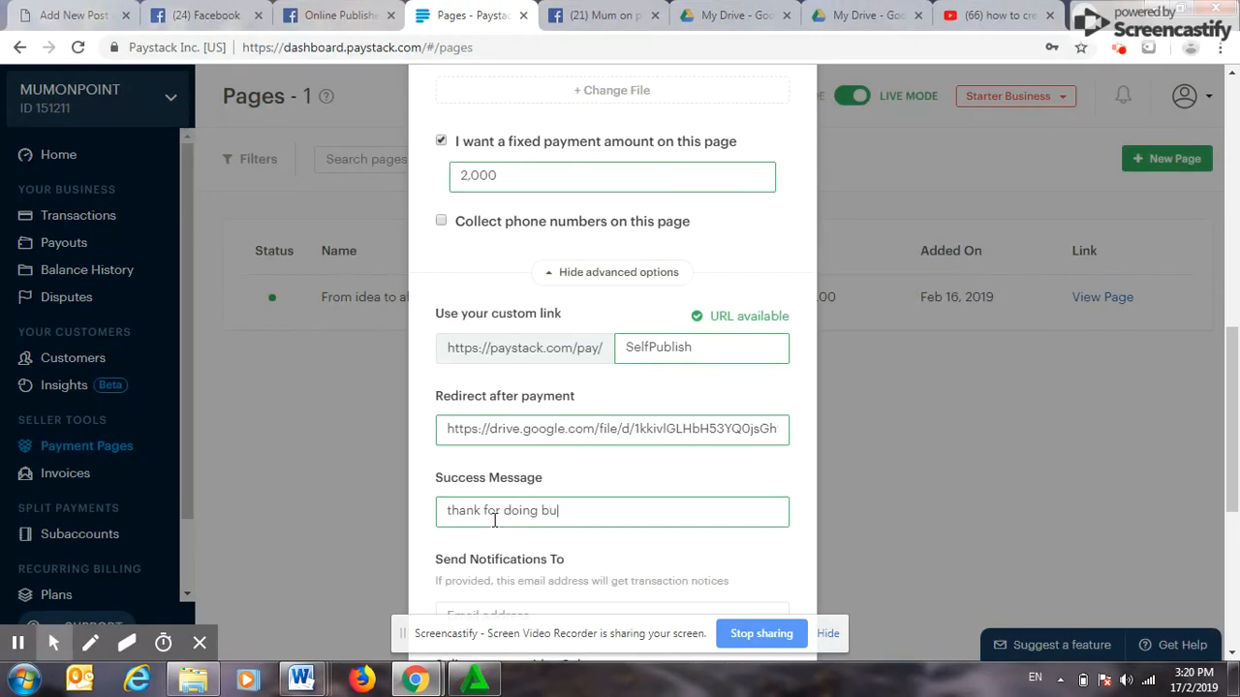
{"action": "type", "text": "siness"}
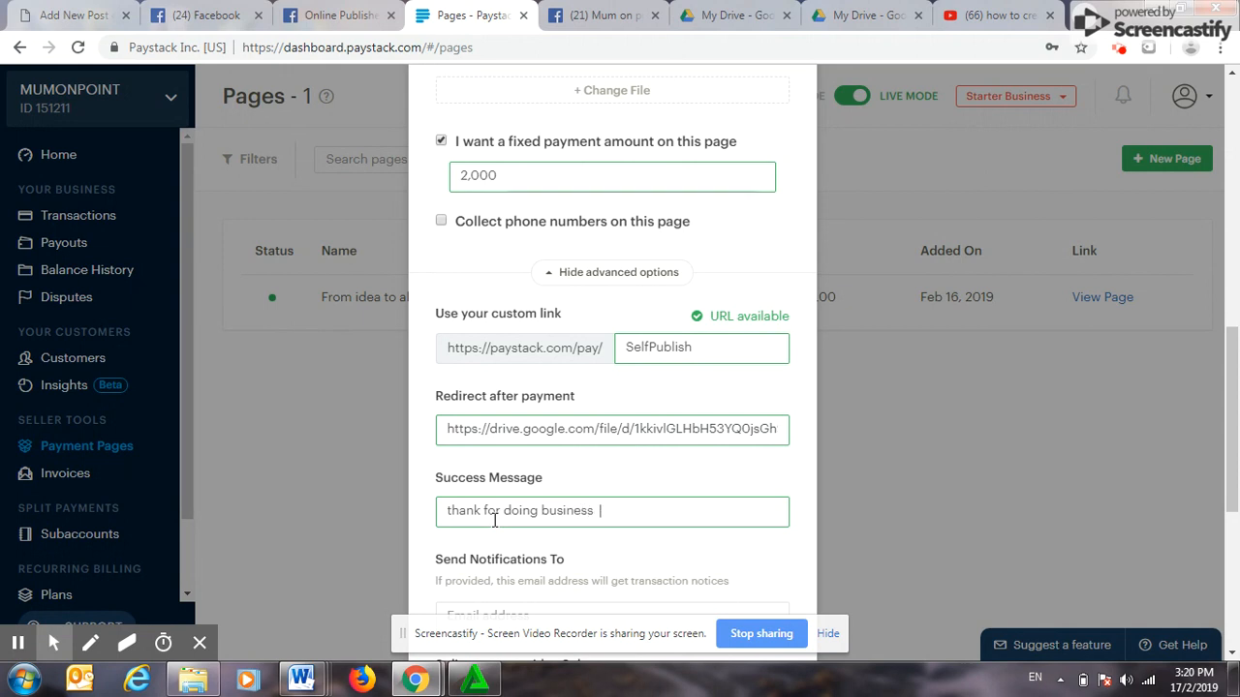
{"action": "type", "text": "with us"}
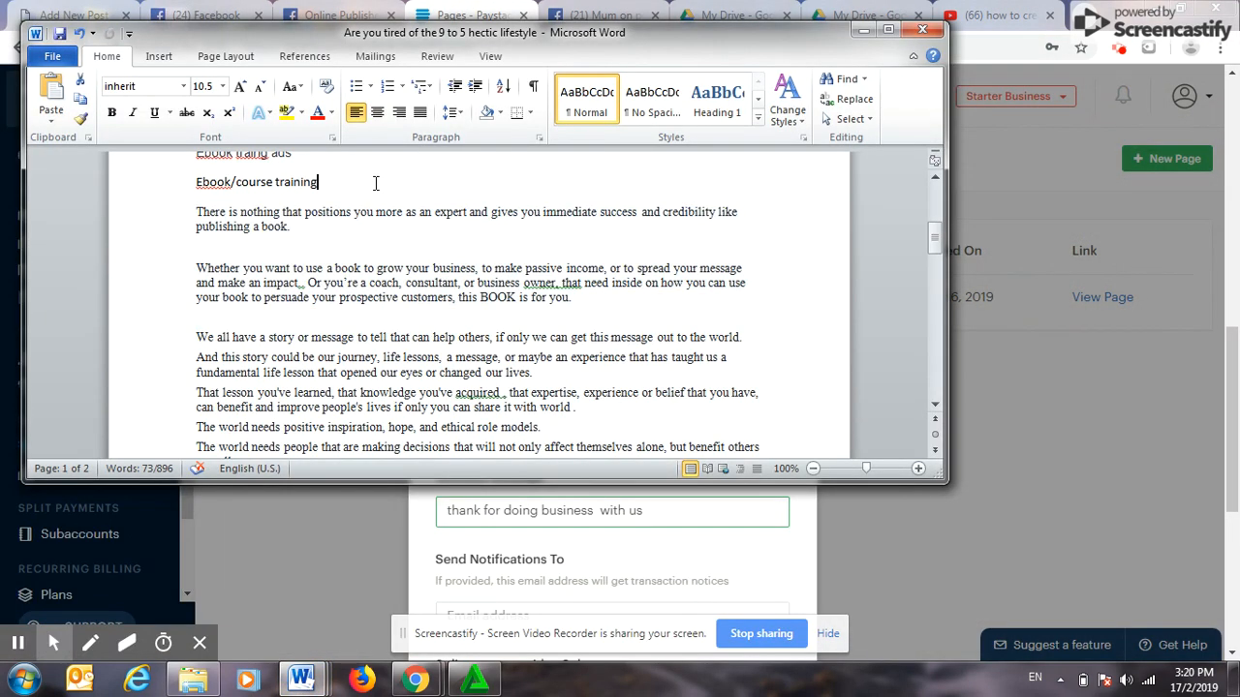
Select the opening book blurb paragraphs in the Word document.
{"action": "double_click", "coordinate": [239, 182]}
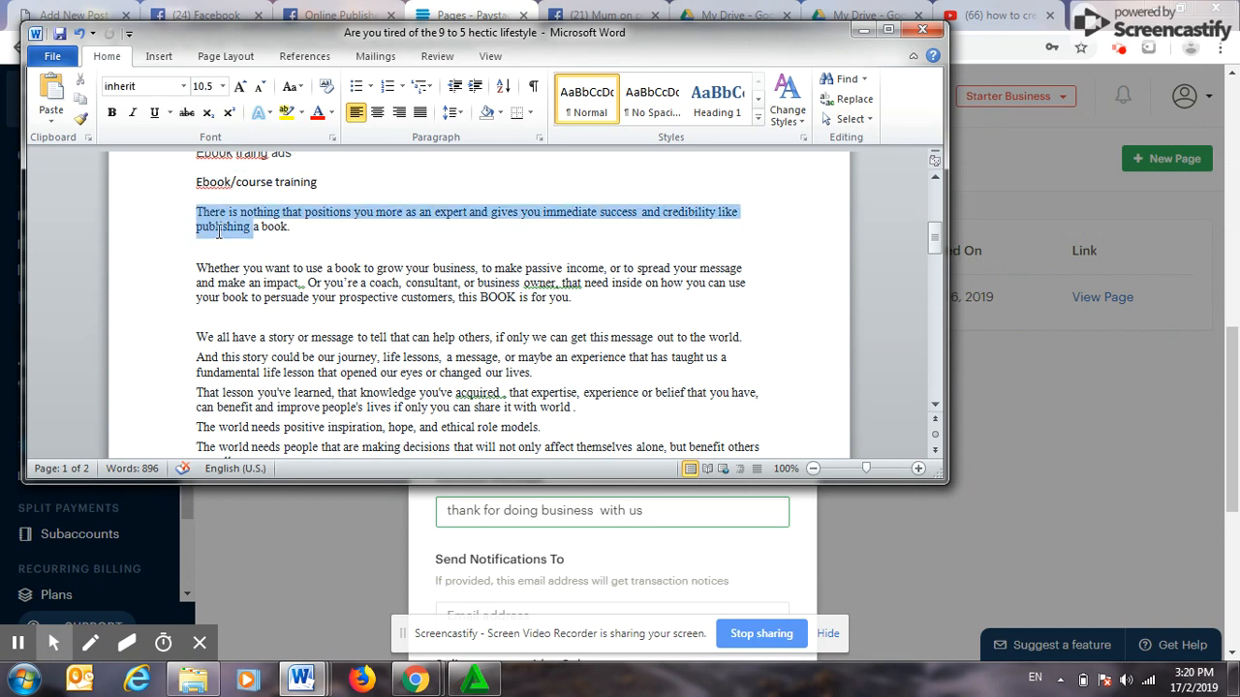
{"action": "left_click_drag", "start_coordinate": [195, 211], "coordinate": [368, 310]}
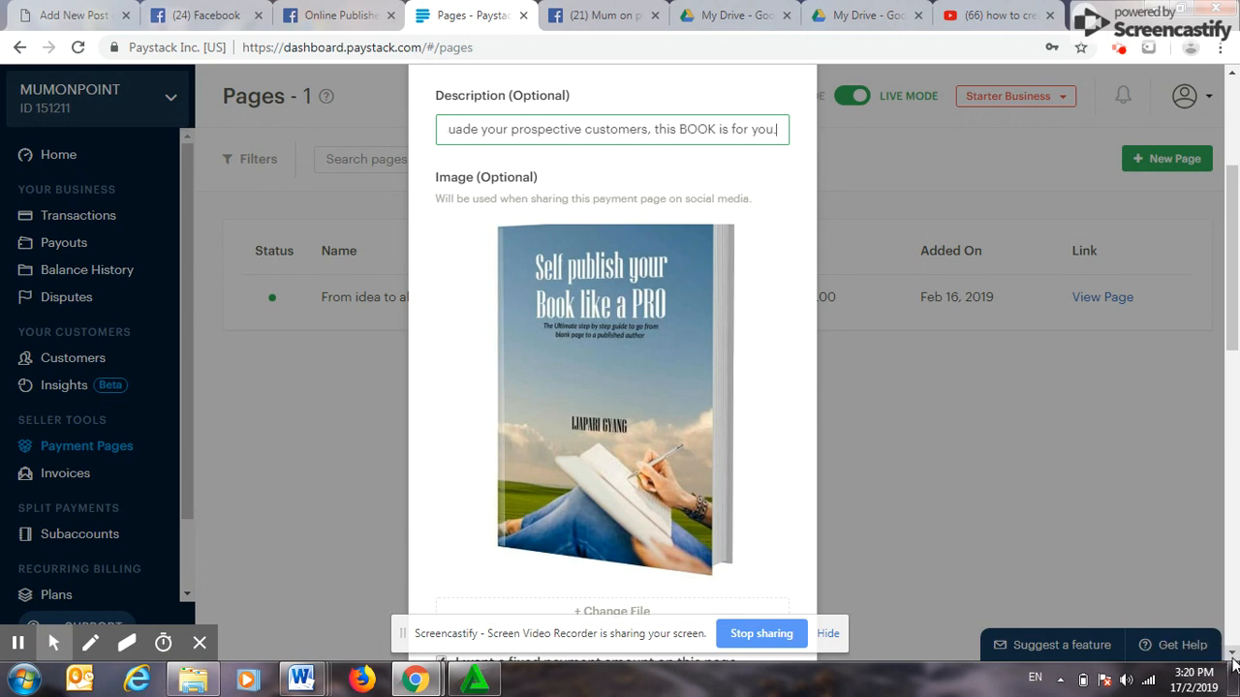
{"action": "scroll", "scroll_direction": "down", "scroll_amount": 3}
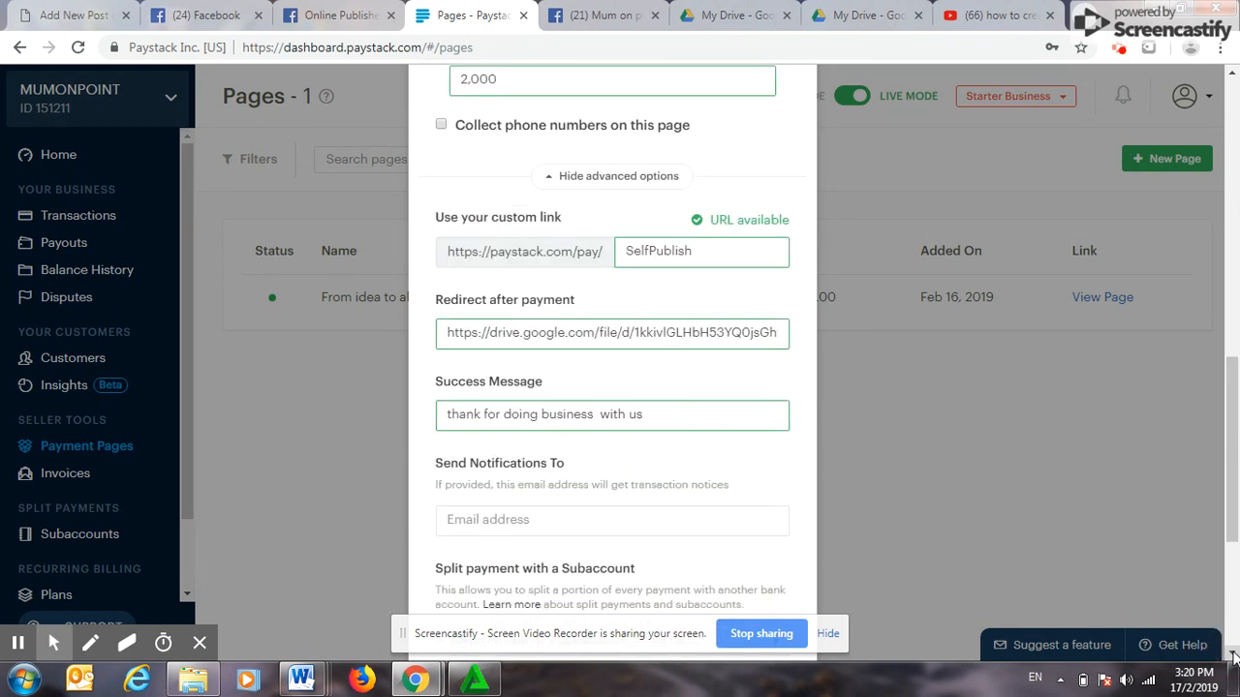
{"action": "scroll", "scroll_direction": "down", "scroll_amount": 3}
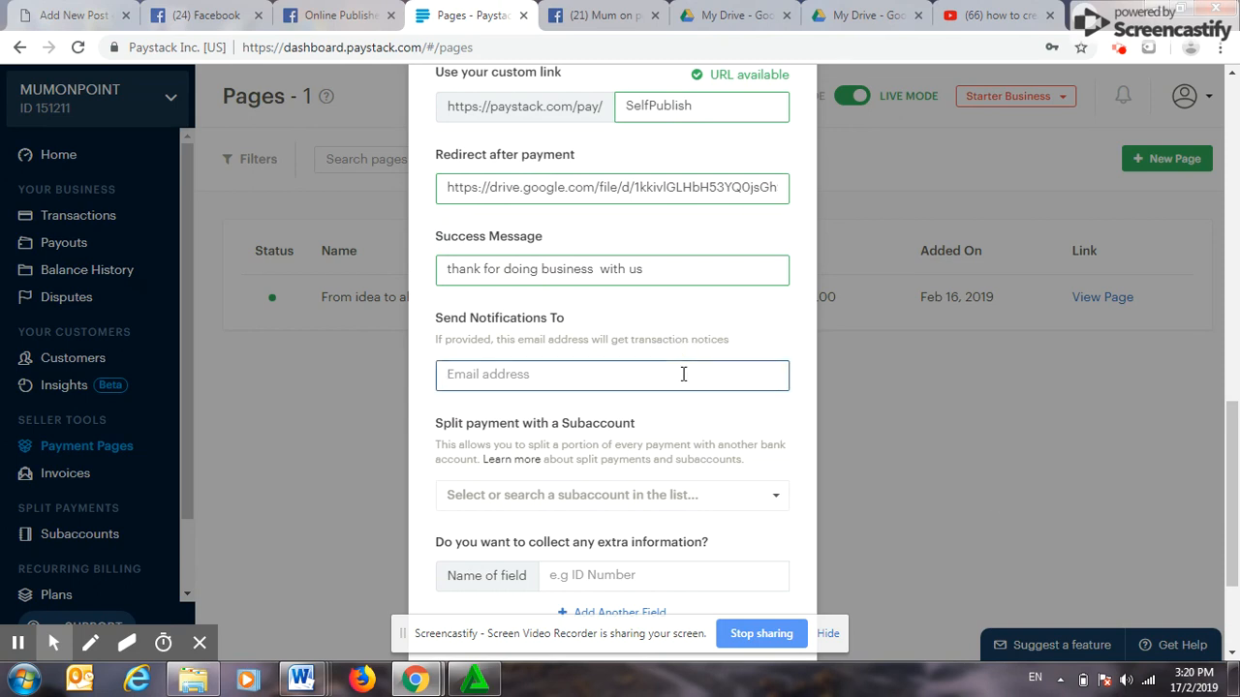
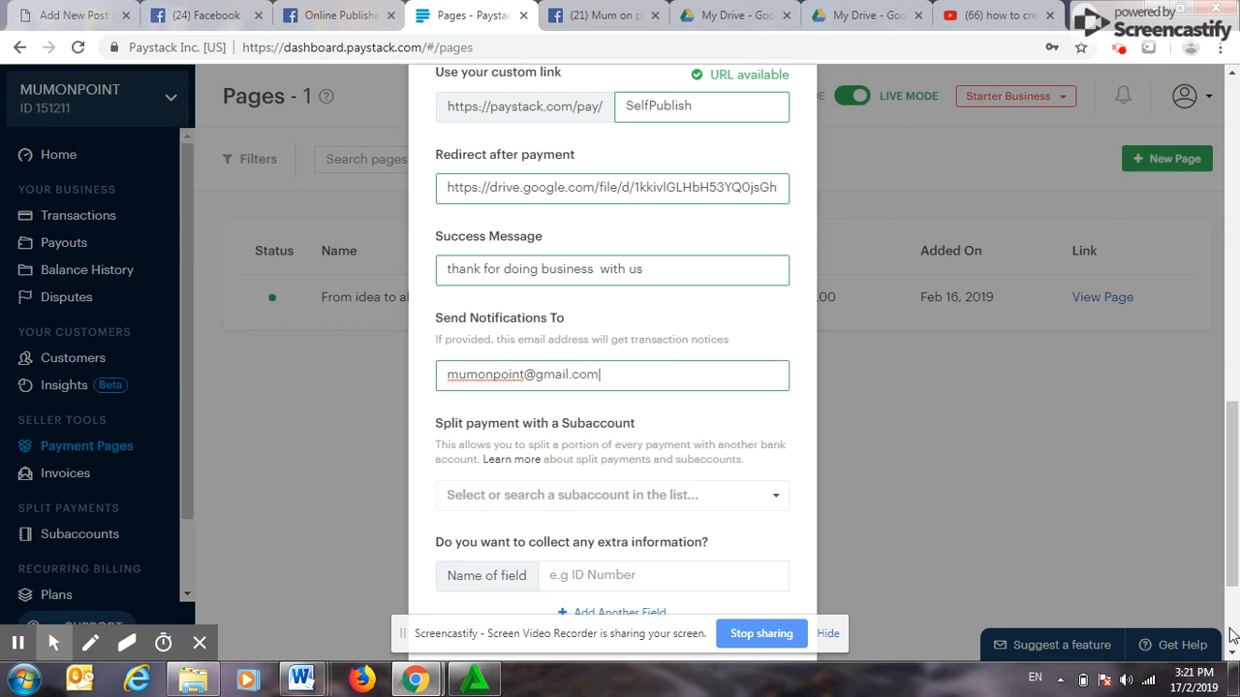
{"action": "scroll", "scroll_direction": "down", "scroll_amount": 3}
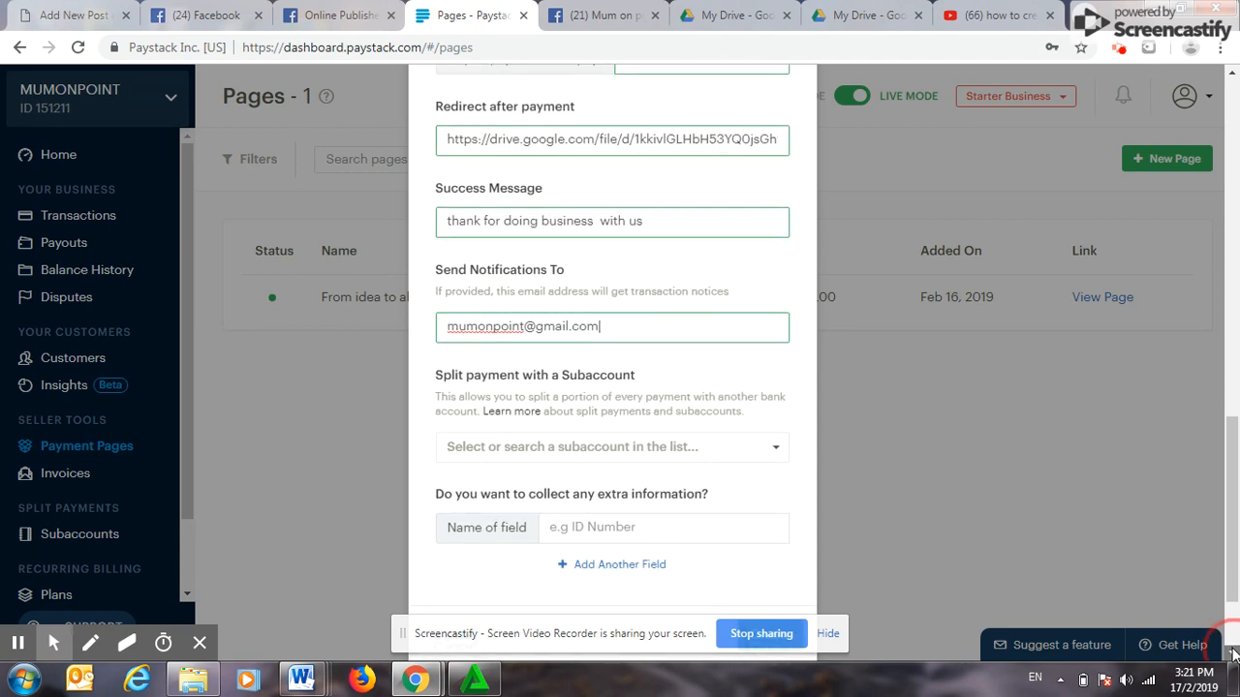
{"action": "scroll", "scroll_direction": "down", "scroll_amount": 3}
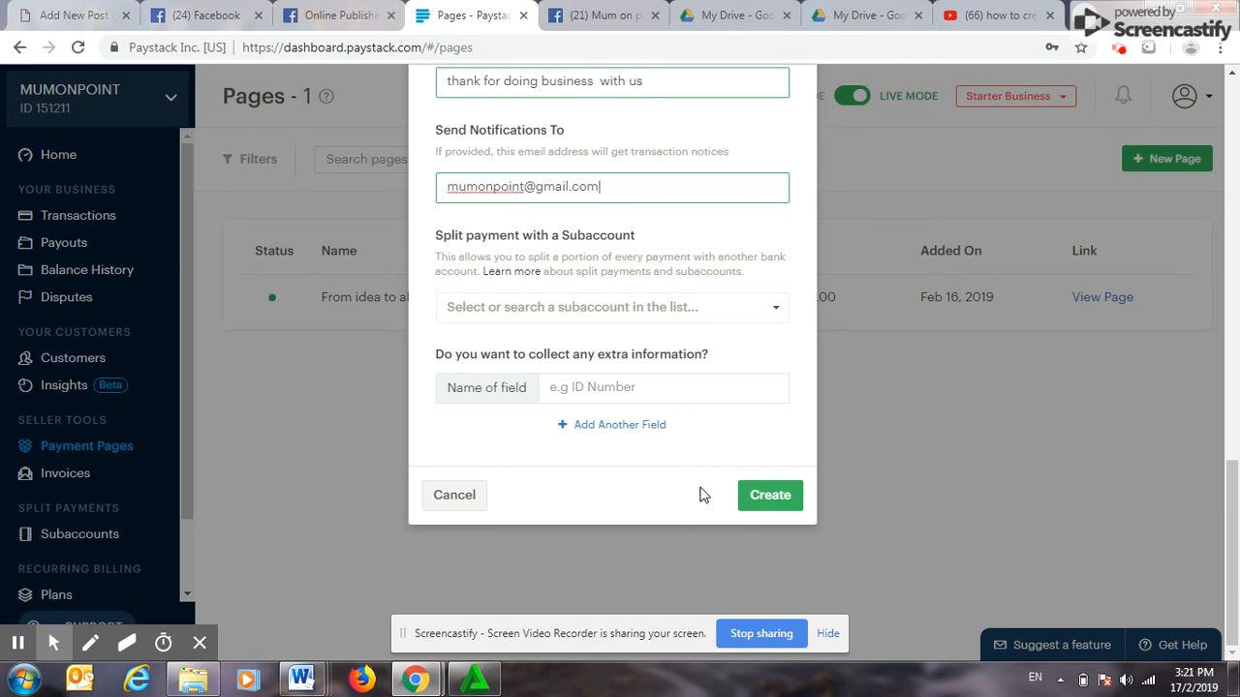
Create the page, copy its paystack.com/pay/selfpublish link, and visit it.
{"action": "left_click", "coordinate": [769, 495]}
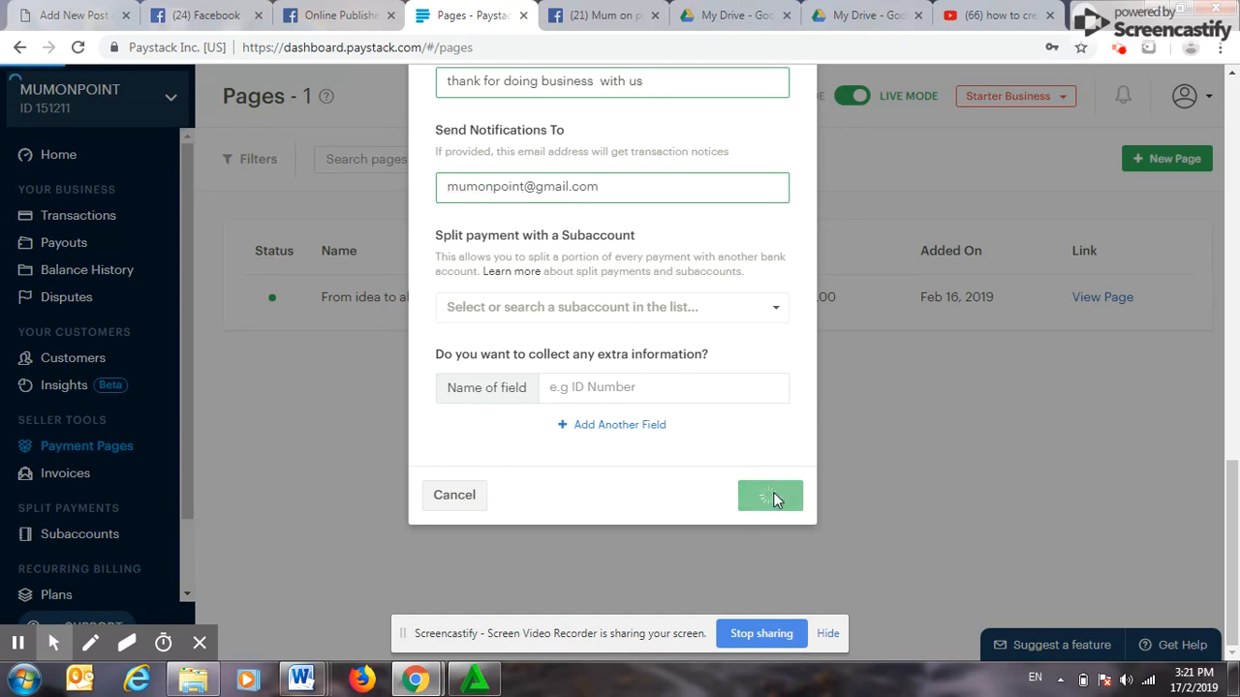
{"action": "left_click", "coordinate": [769, 496]}
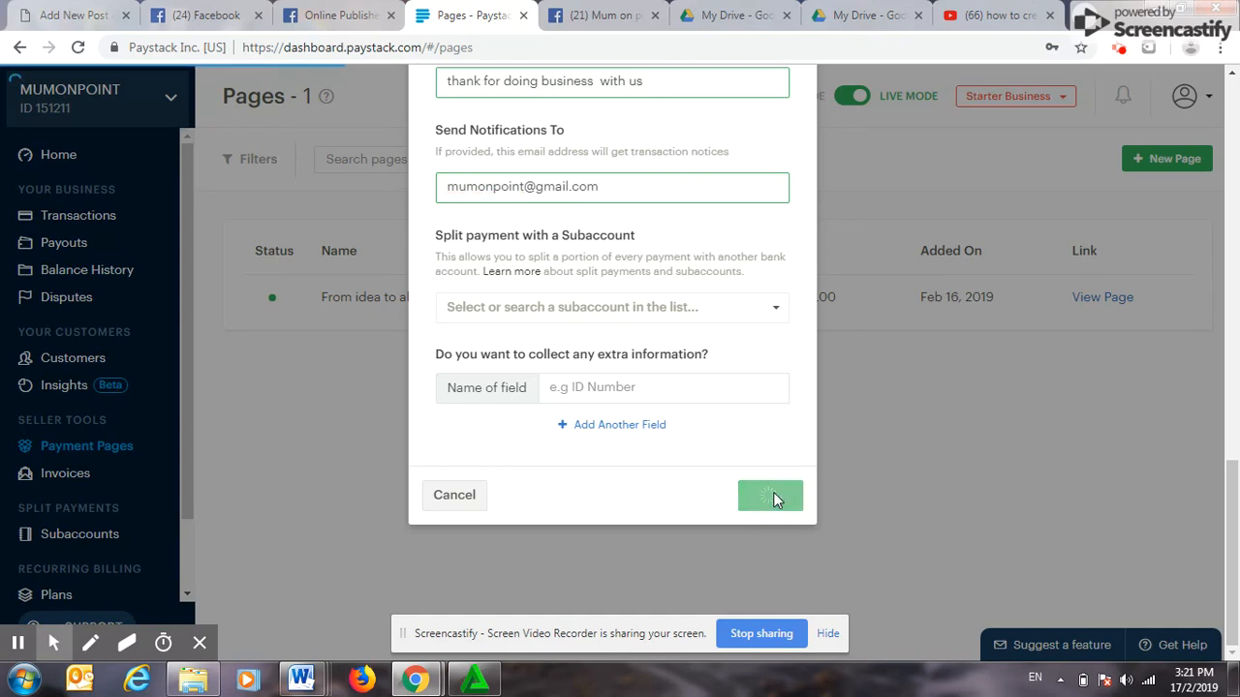
{"action": "left_click", "coordinate": [770, 495]}
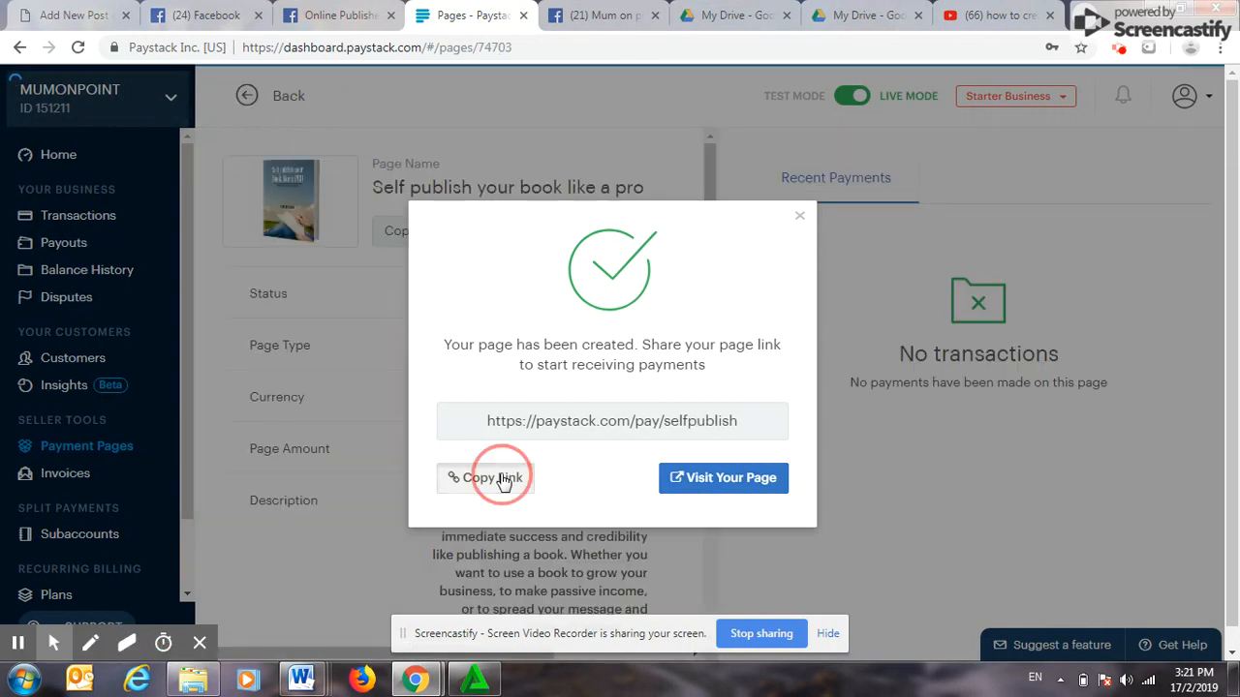
{"action": "left_click", "coordinate": [485, 477]}
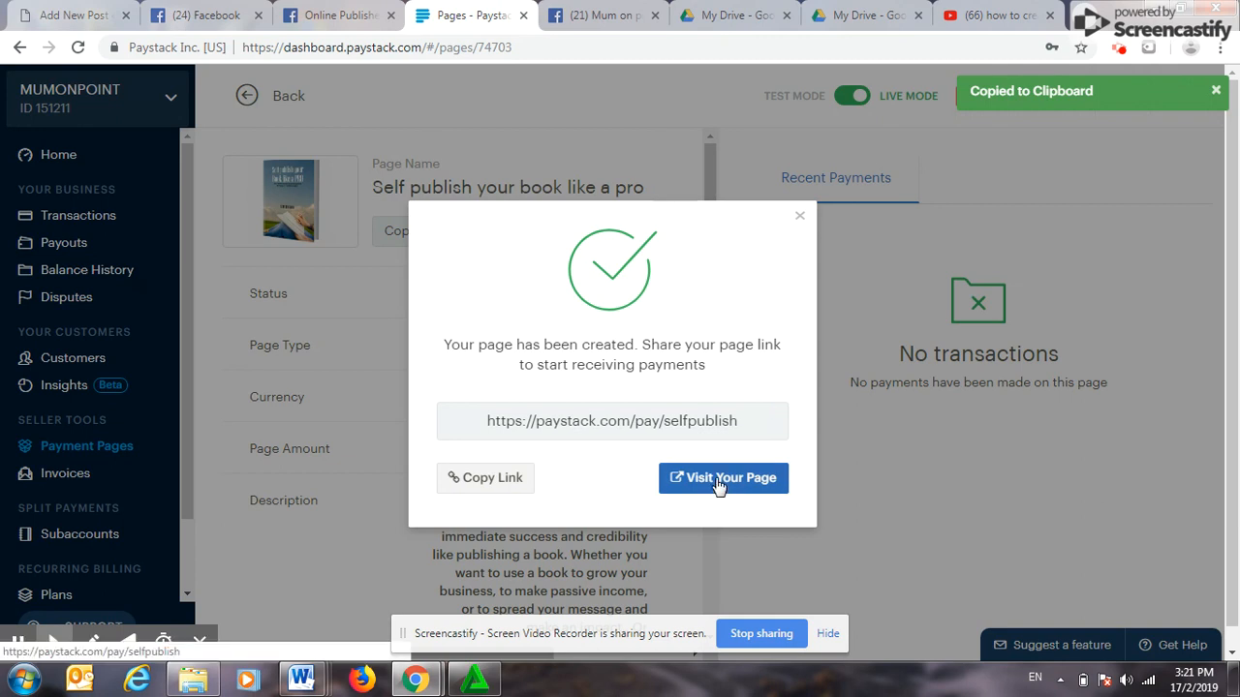
{"action": "left_click", "coordinate": [724, 478]}
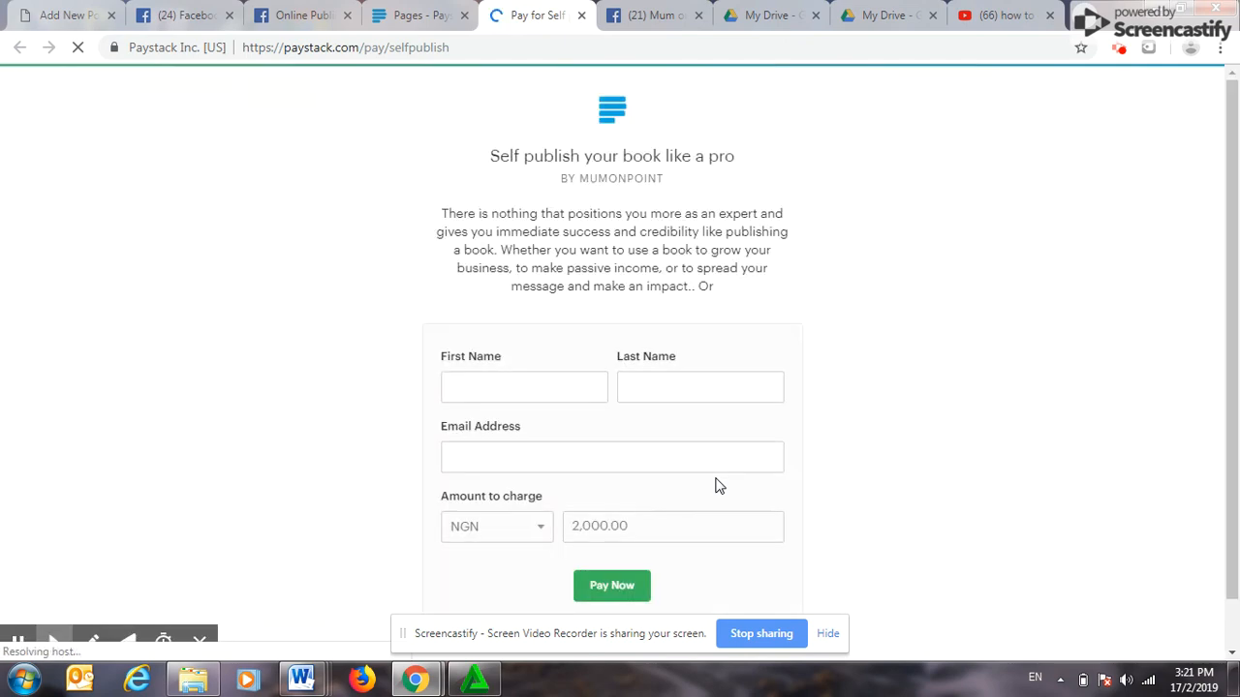
{"action": "mouse_move", "coordinate": [930, 507]}
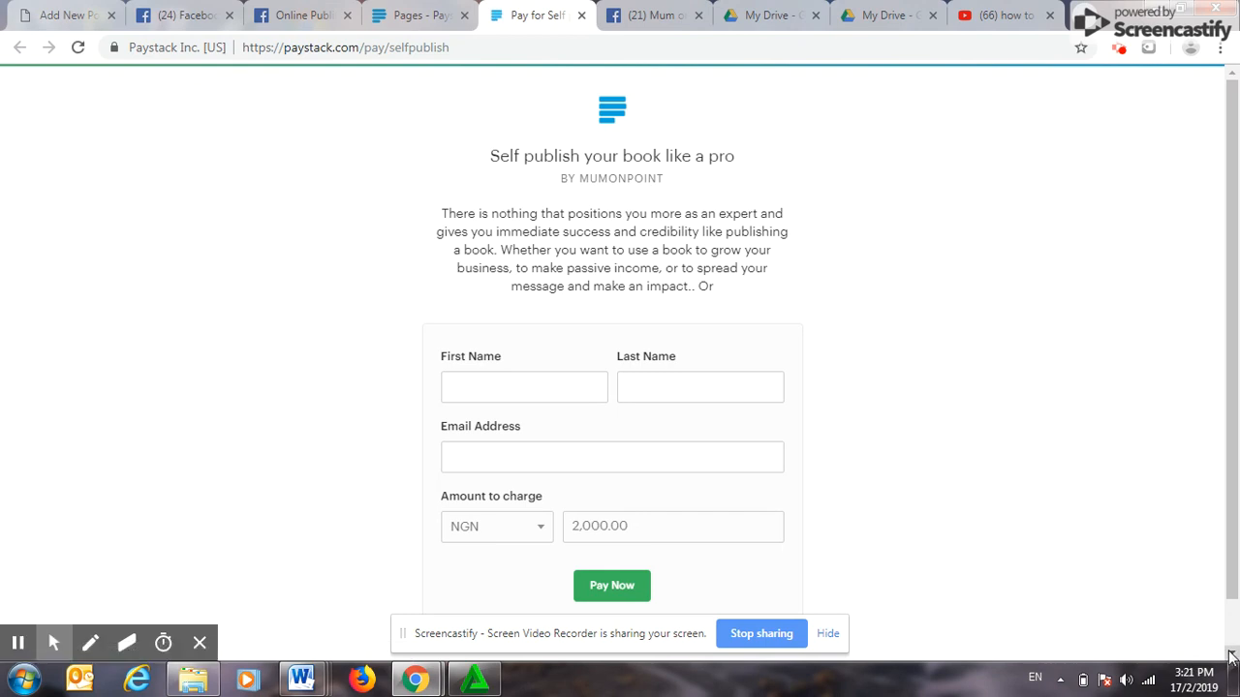
Scroll the public page to view the NGN 2,000 payment form.
{"action": "scroll", "scroll_direction": "down", "scroll_amount": 3}
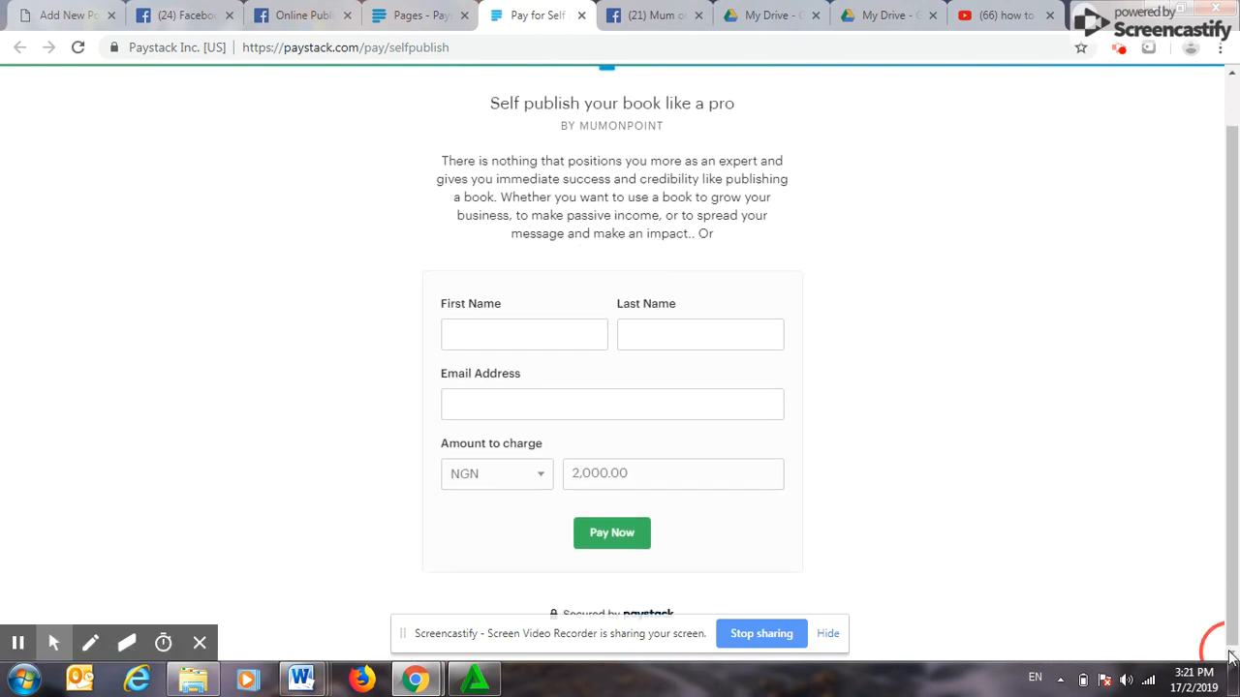
{"action": "mouse_move", "coordinate": [422, 23]}
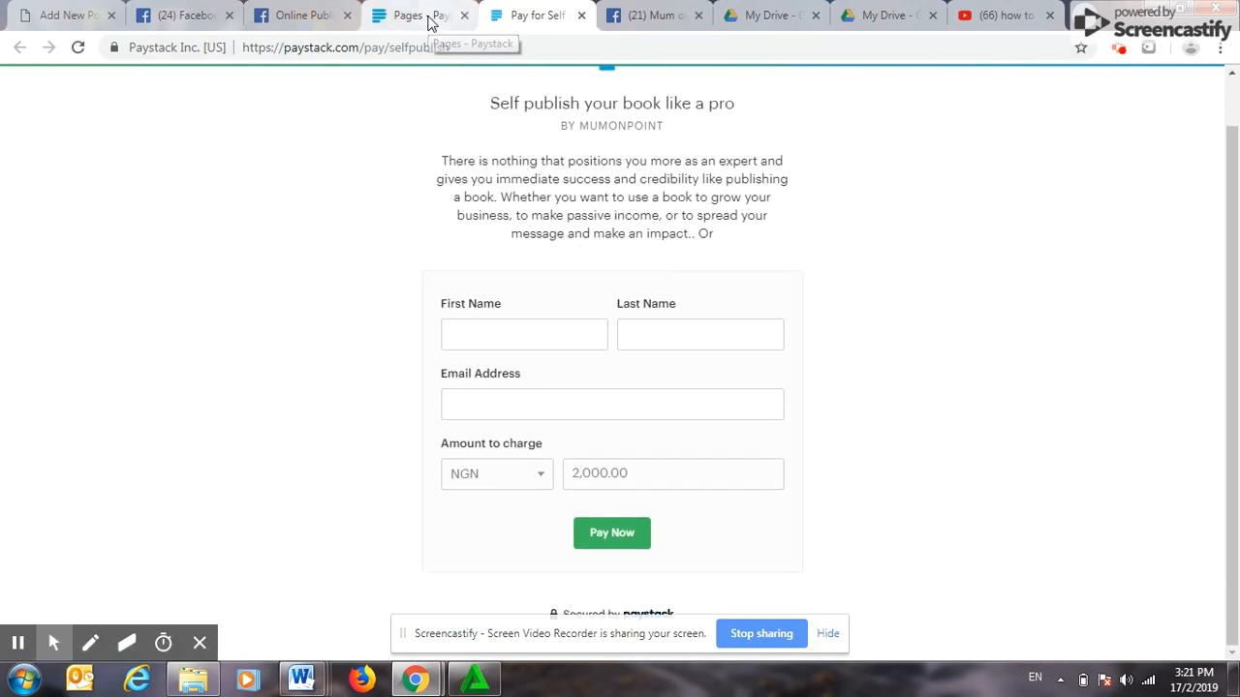
Close the page-created notice and toggle the Paystack account from live to test mode.
{"action": "left_click", "coordinate": [419, 15]}
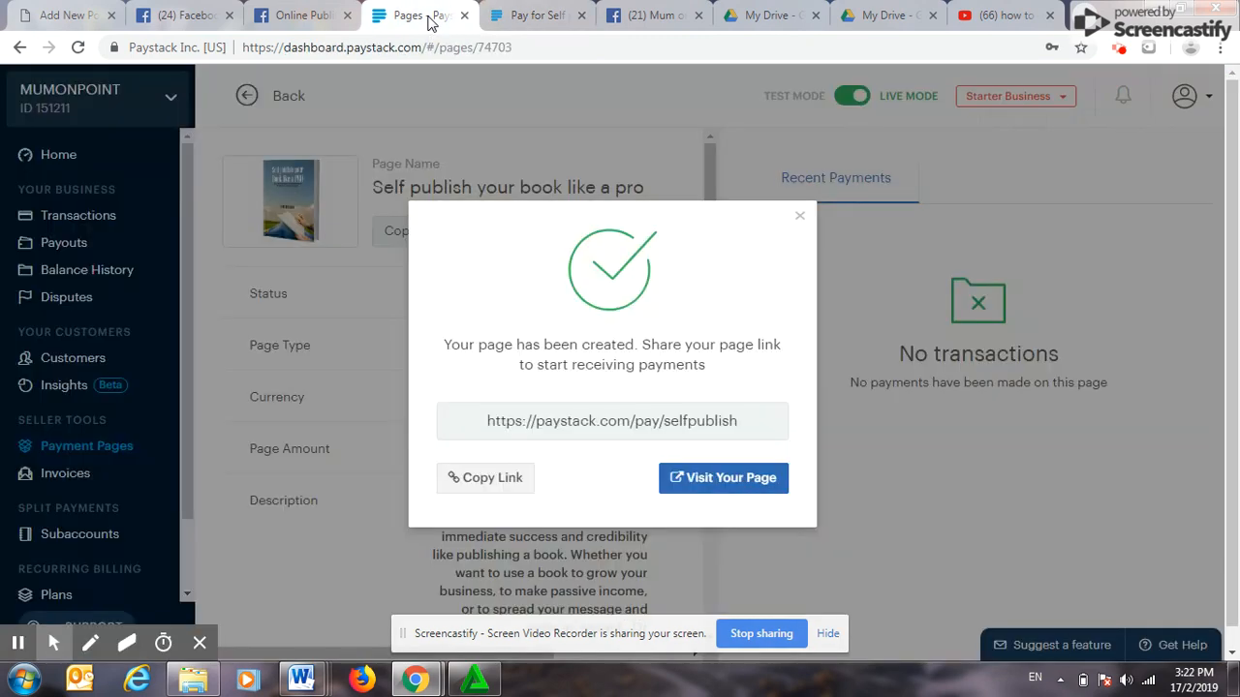
{"action": "mouse_move", "coordinate": [797, 216]}
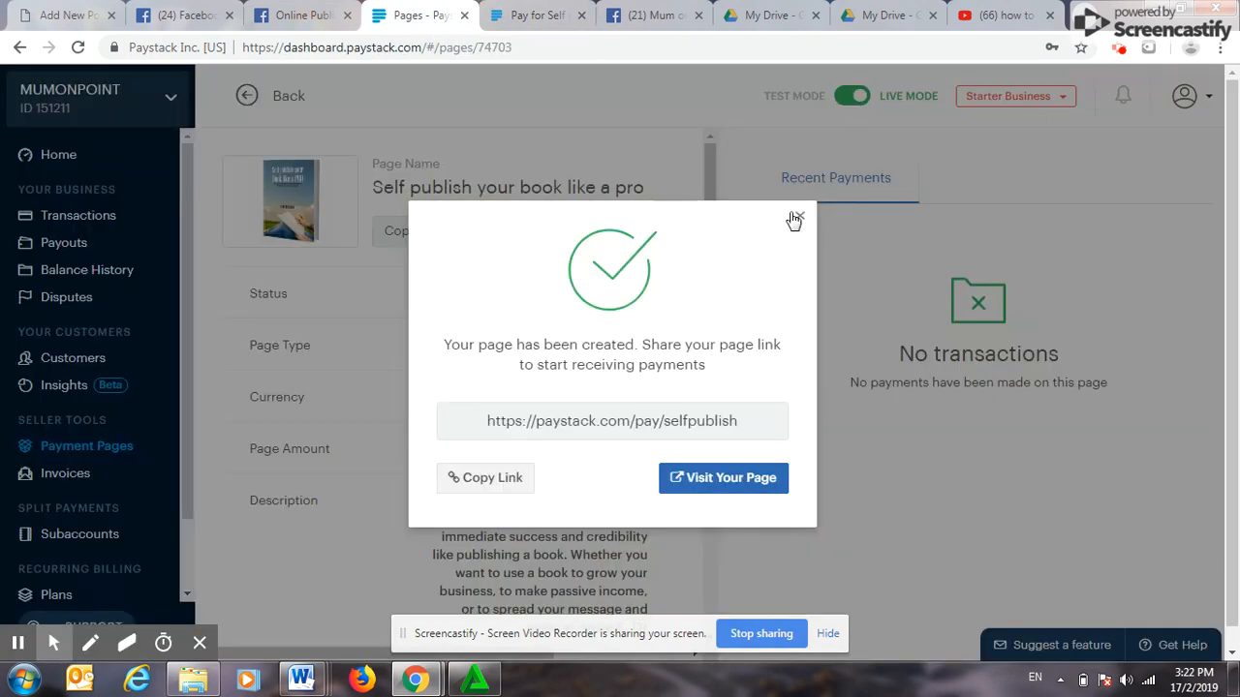
{"action": "left_click", "coordinate": [798, 215]}
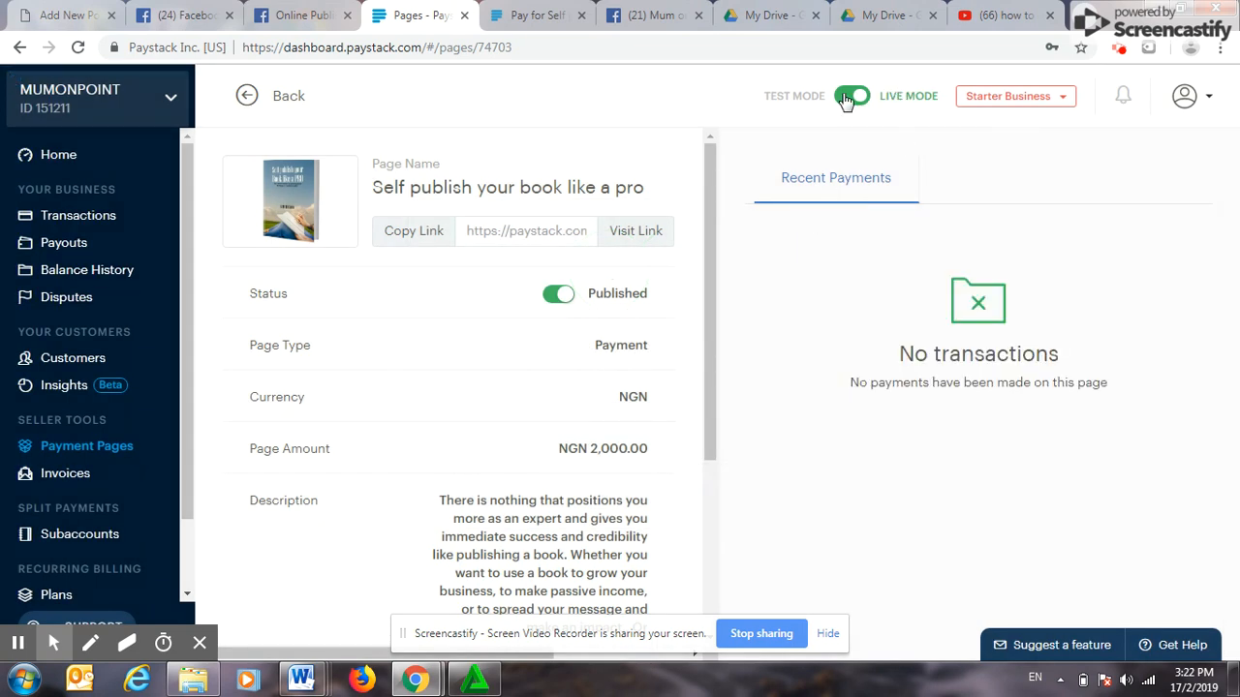
{"action": "left_click", "coordinate": [860, 96]}
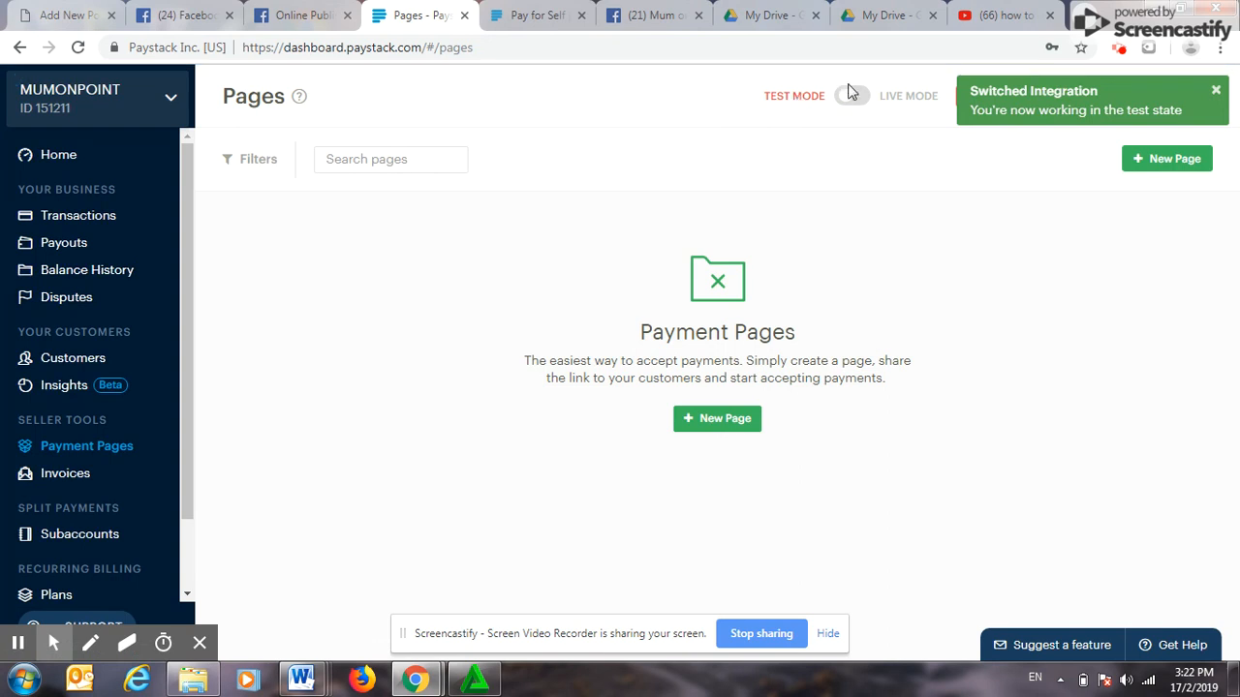
{"action": "left_click", "coordinate": [853, 96]}
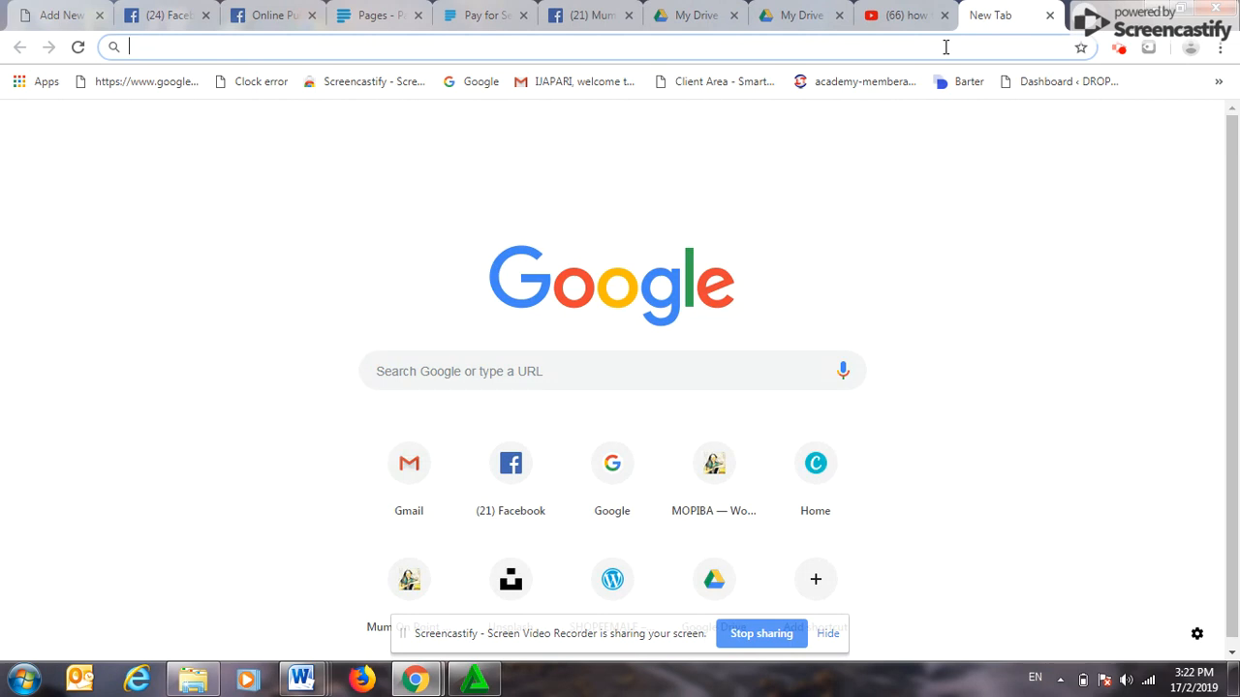
{"action": "type", "text": "https://paystack.com/pay/selfpublish"}
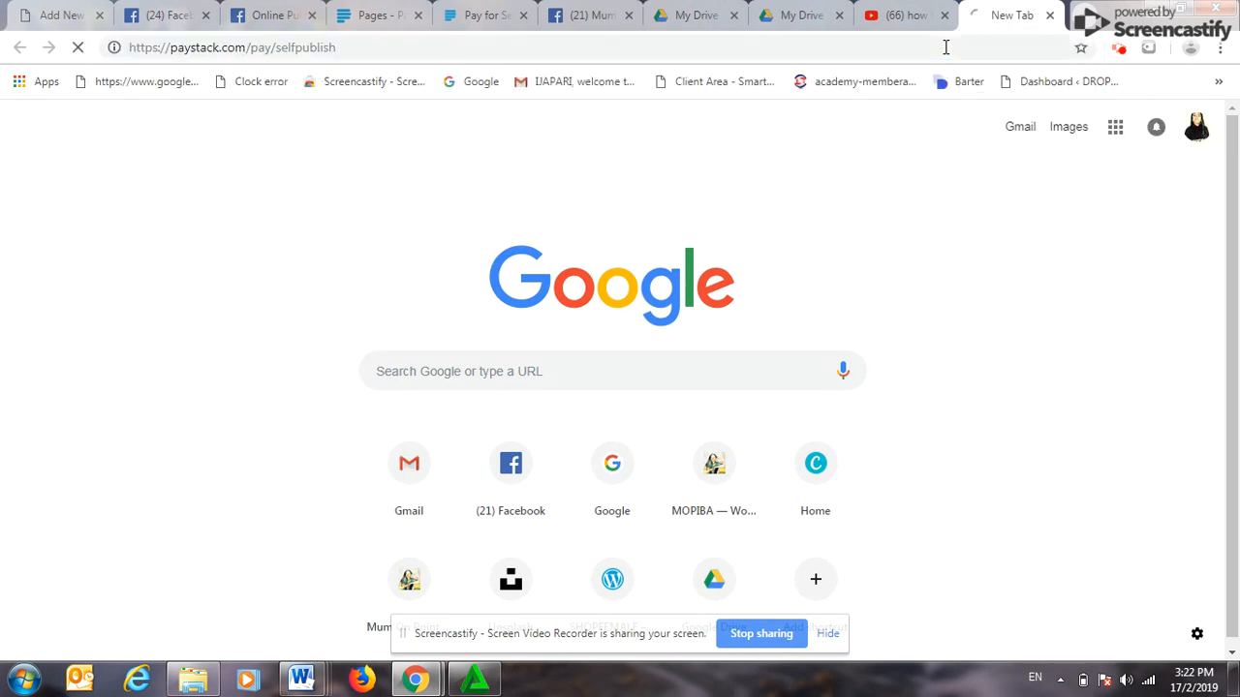